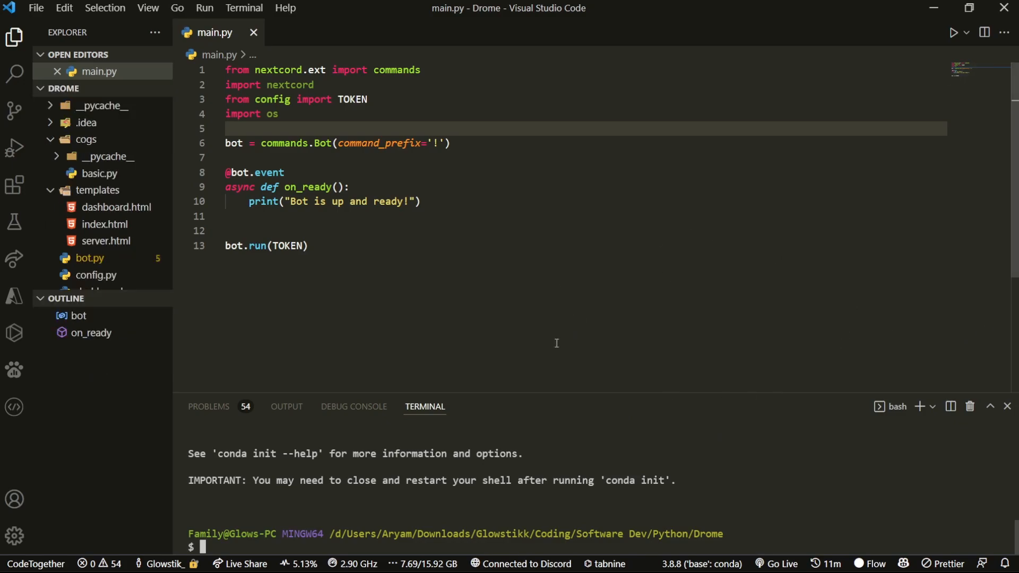
Run 'pip install -U wavelink' in the integrated terminal
type("pip")
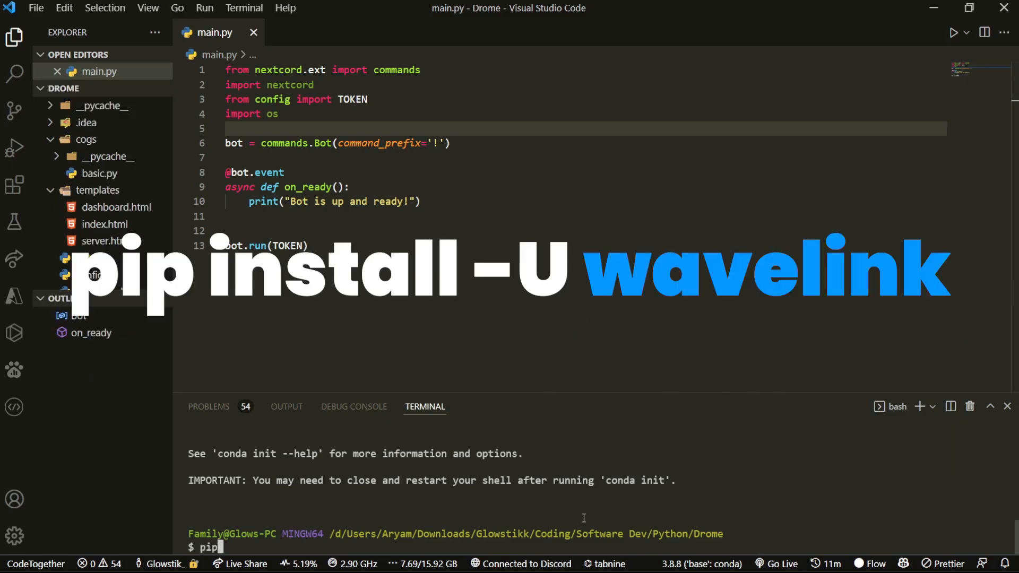
type("install -U")
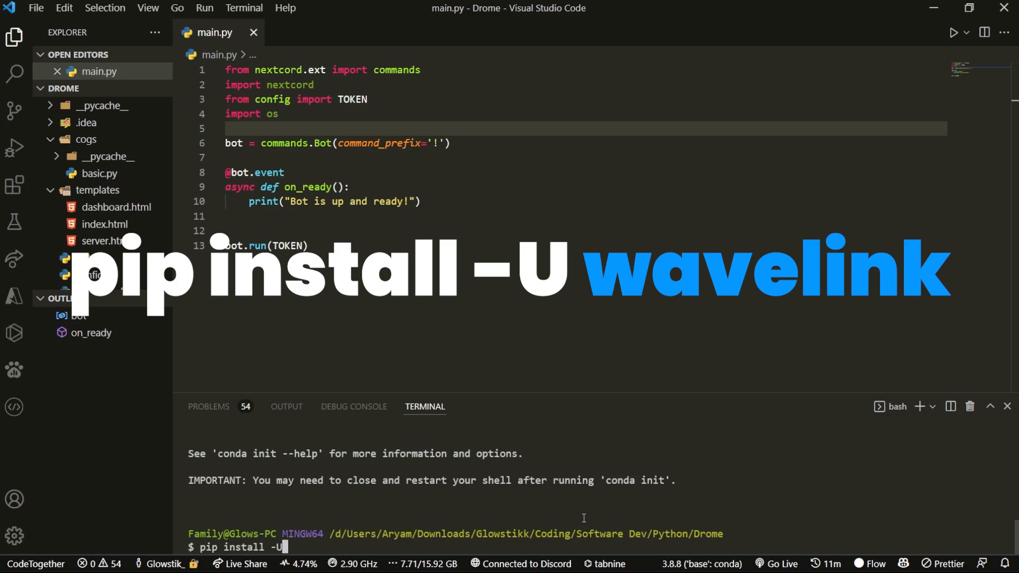
type("wavelink")
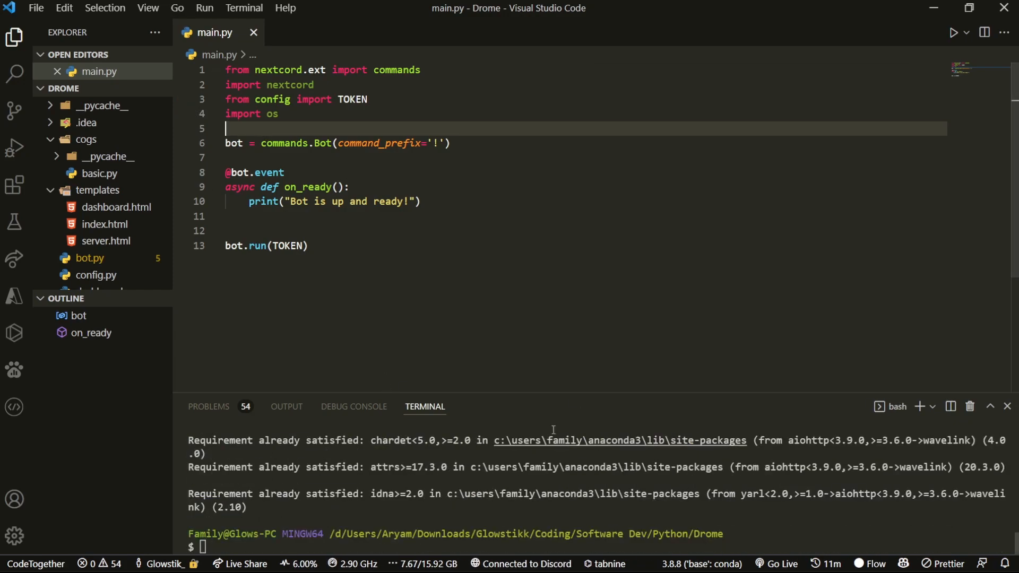
Add 'import wavelink' and start declaring the async node_connect function
type("i")
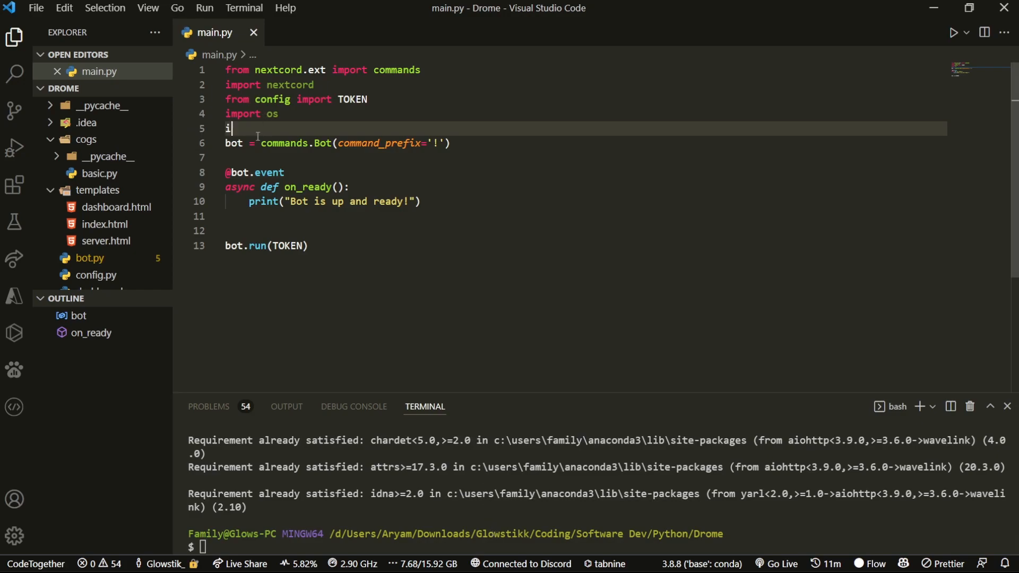
type("mport wavelink")
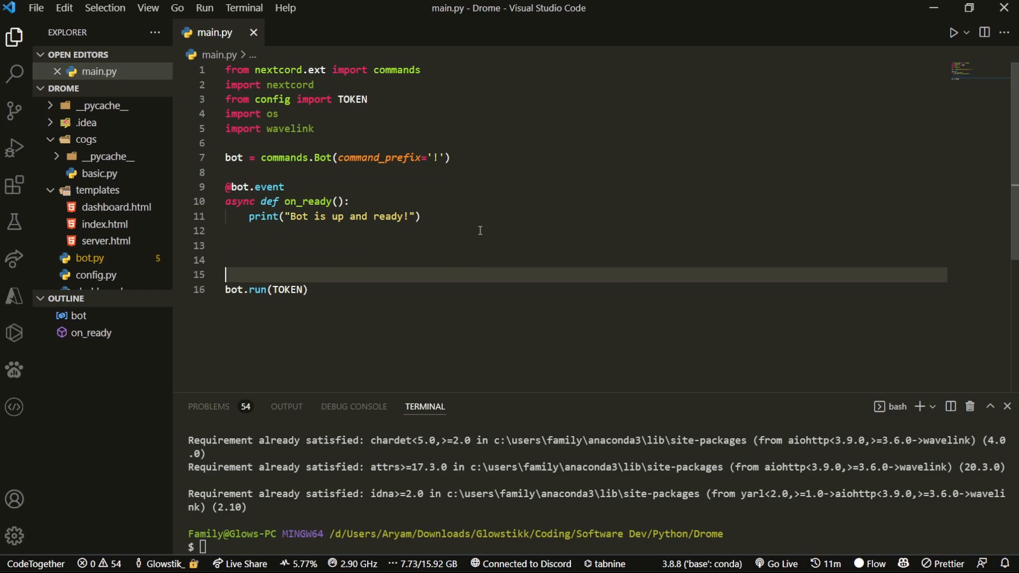
type("# Set the bot's activity")
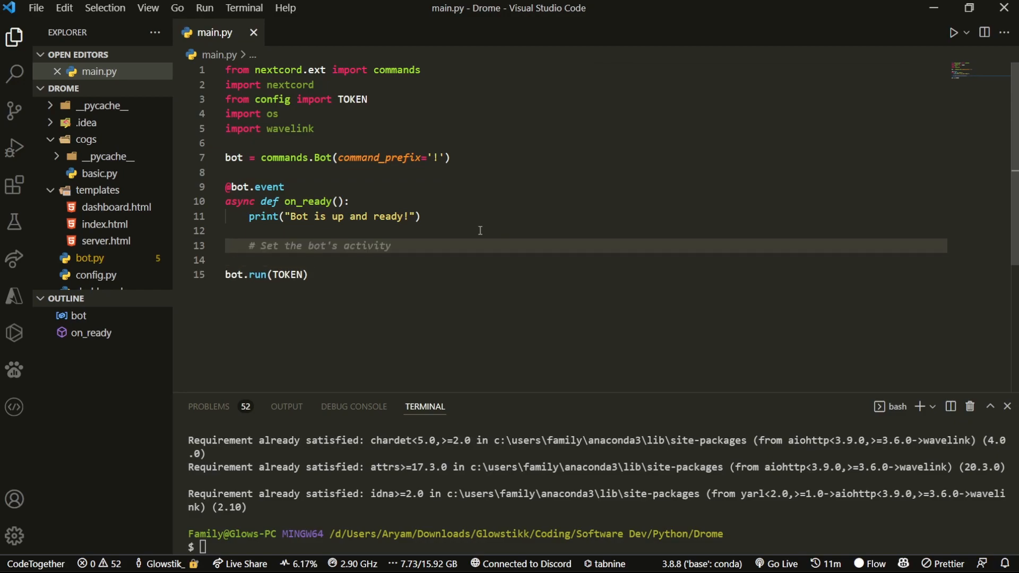
type("async def on")
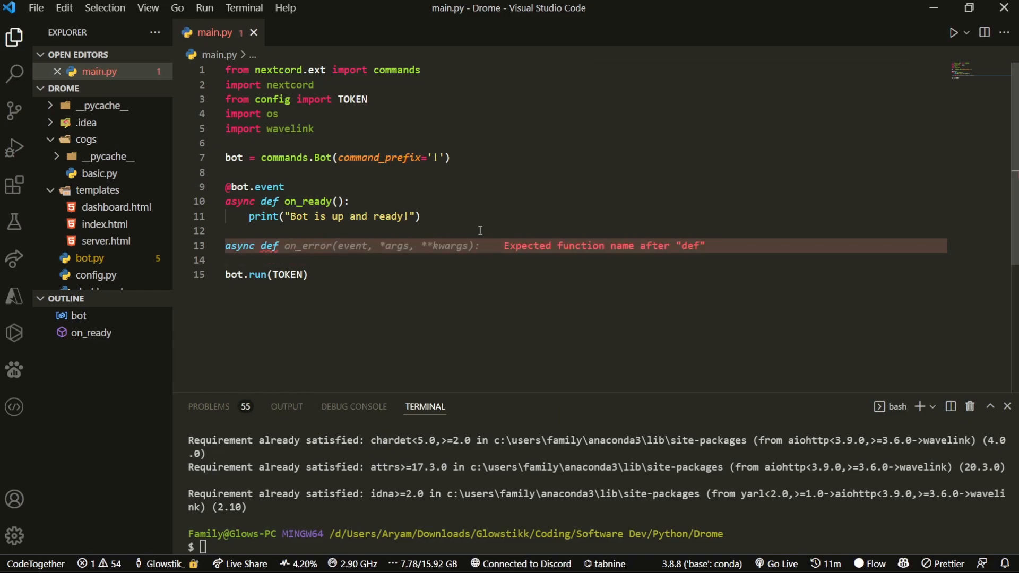
type("NodeConnec")
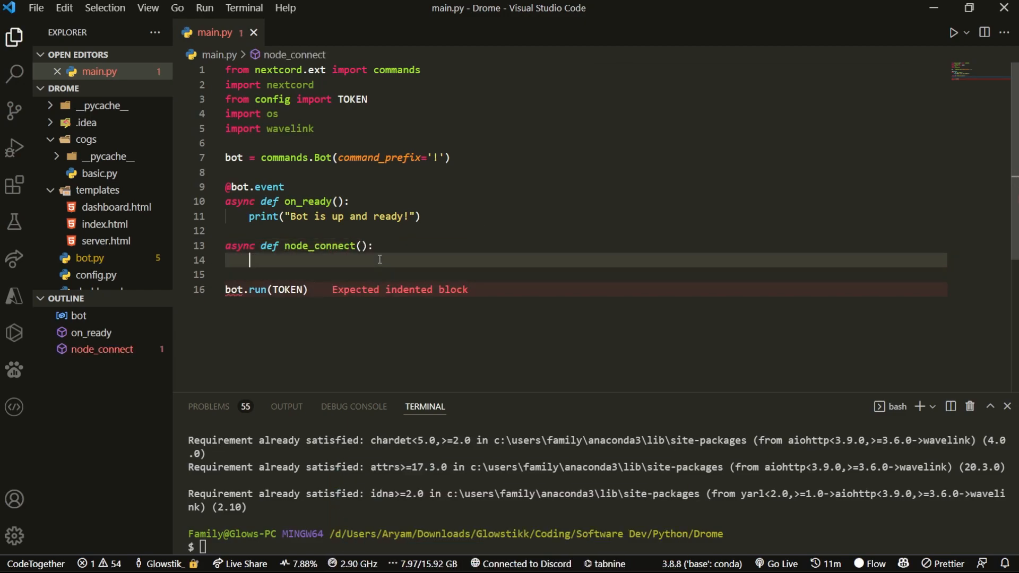
type("await bot.wait_until_ready()")
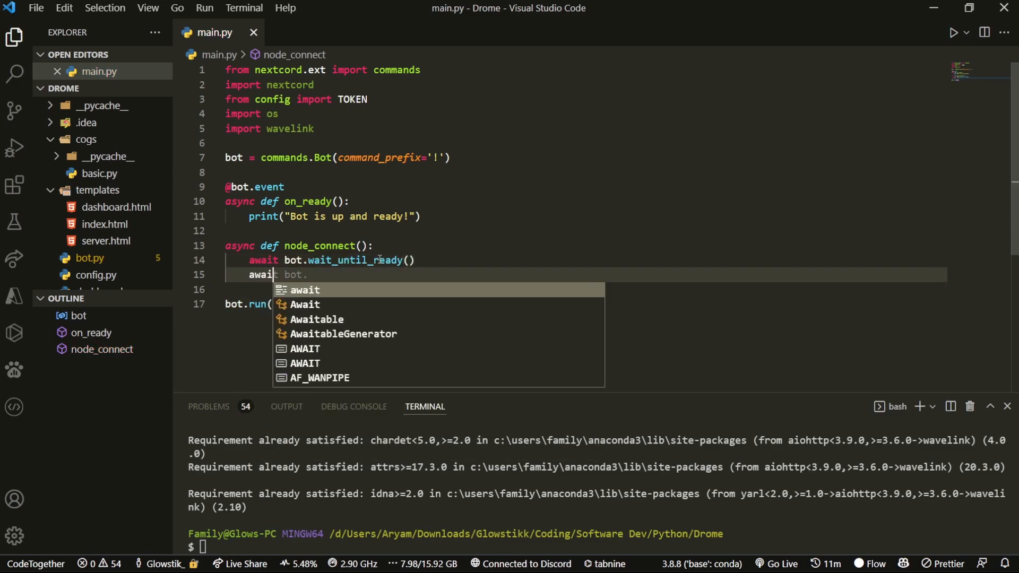
type("wavelink.NO")
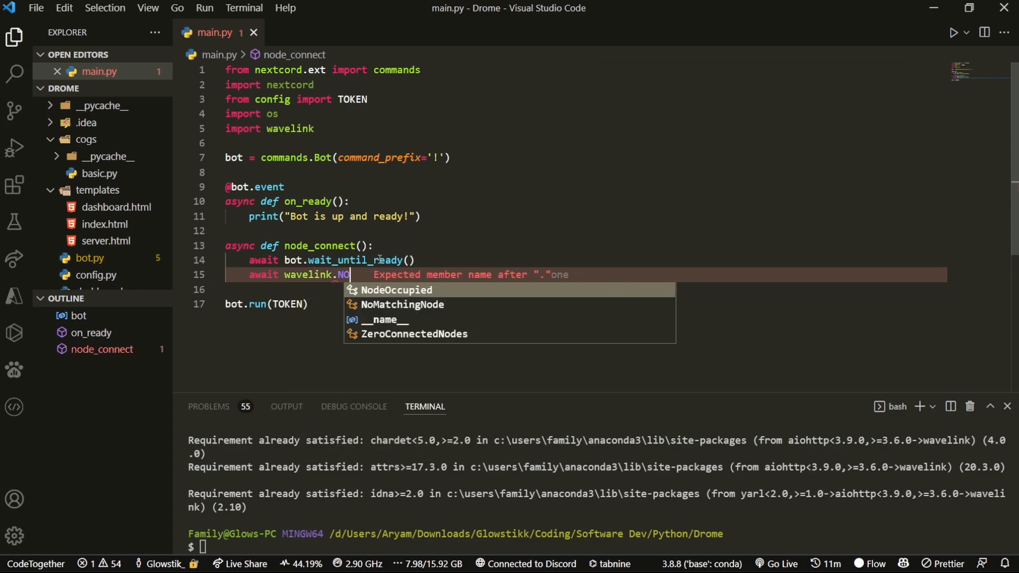
type("dePool,.c")
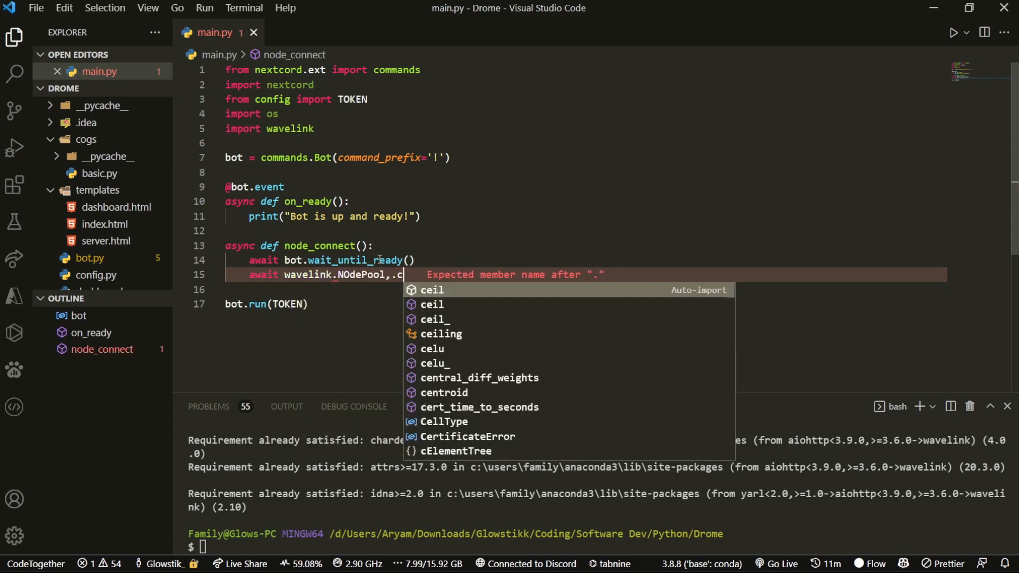
type("reate")
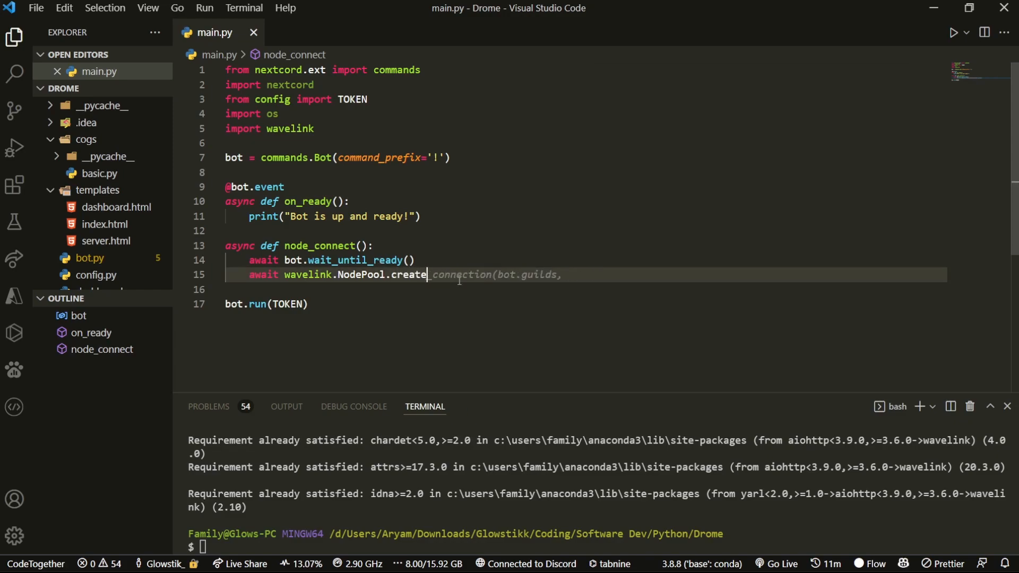
type("_node")
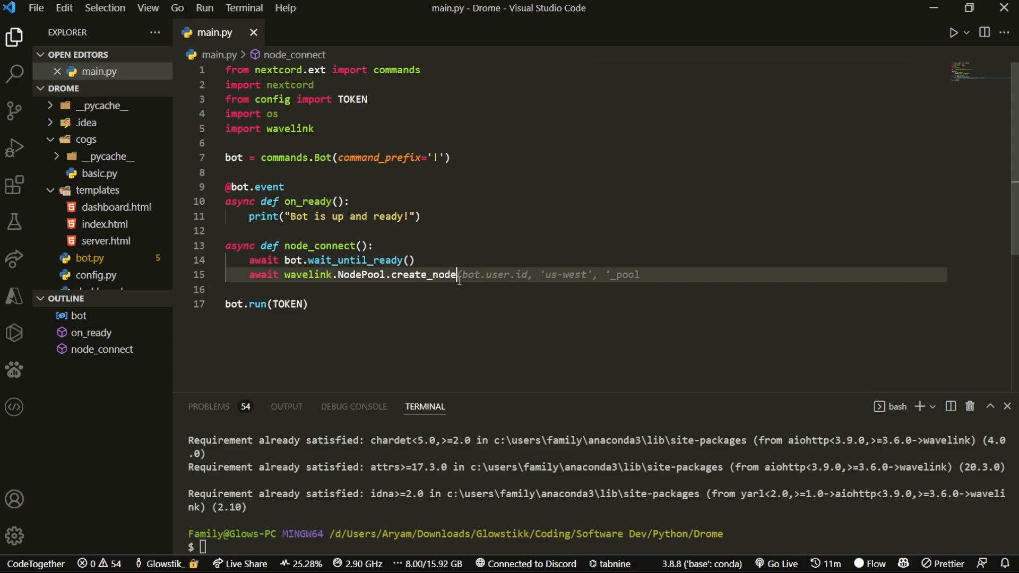
type("(bot = bot)")
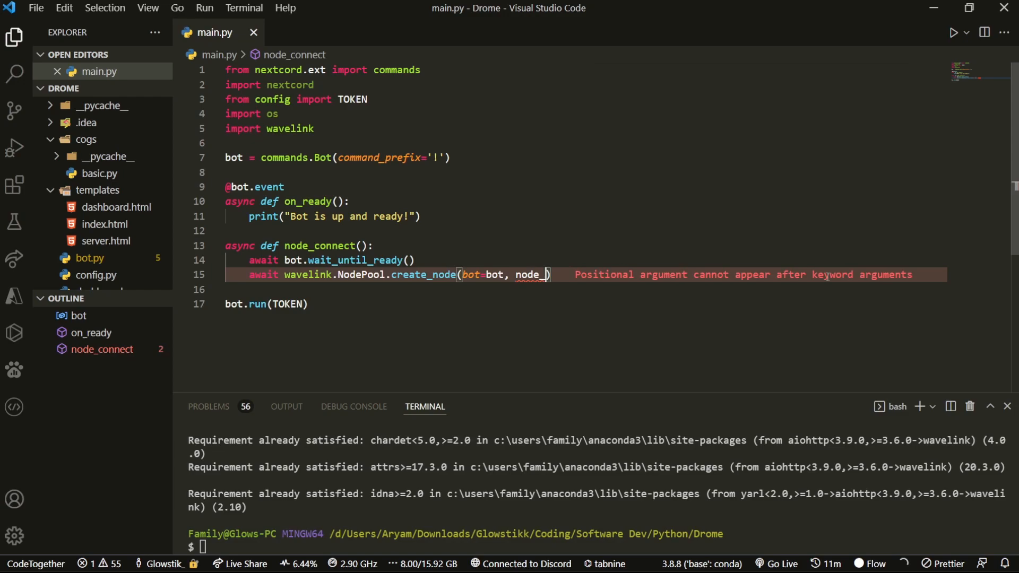
type("name='Node1', host='localhost', port=2333, password='youshallnotpass'")
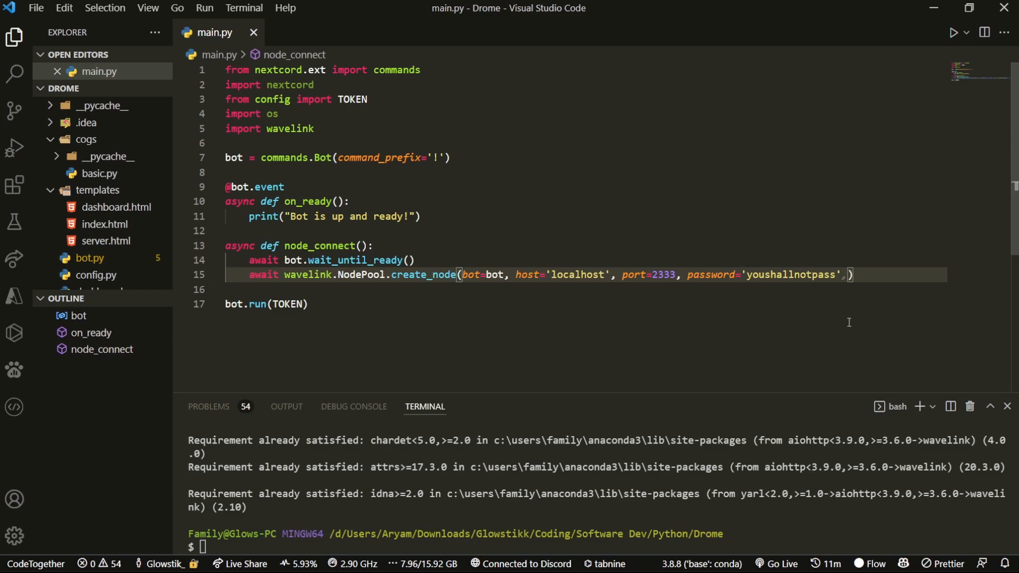
key("Backspace")
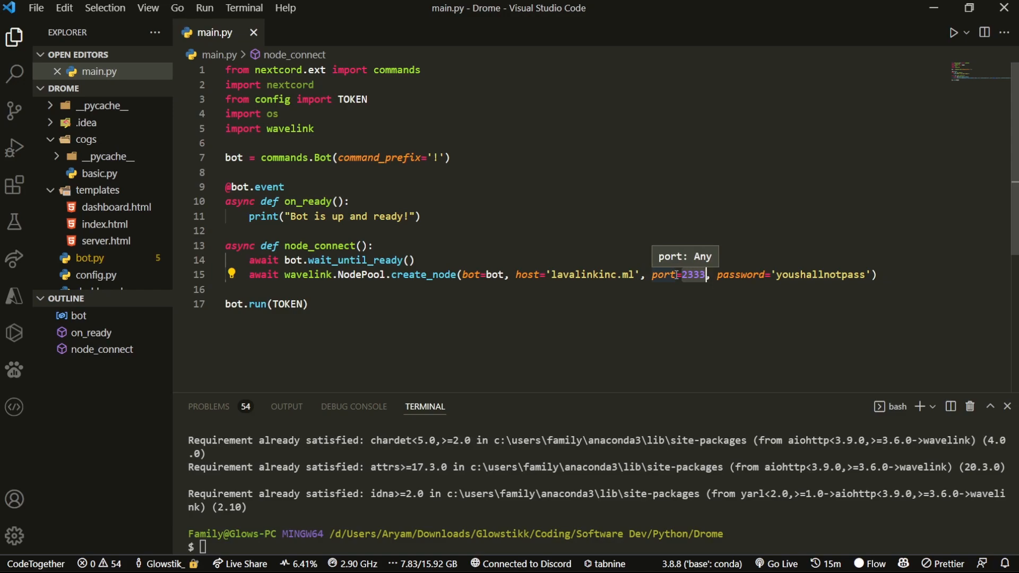
type("443")
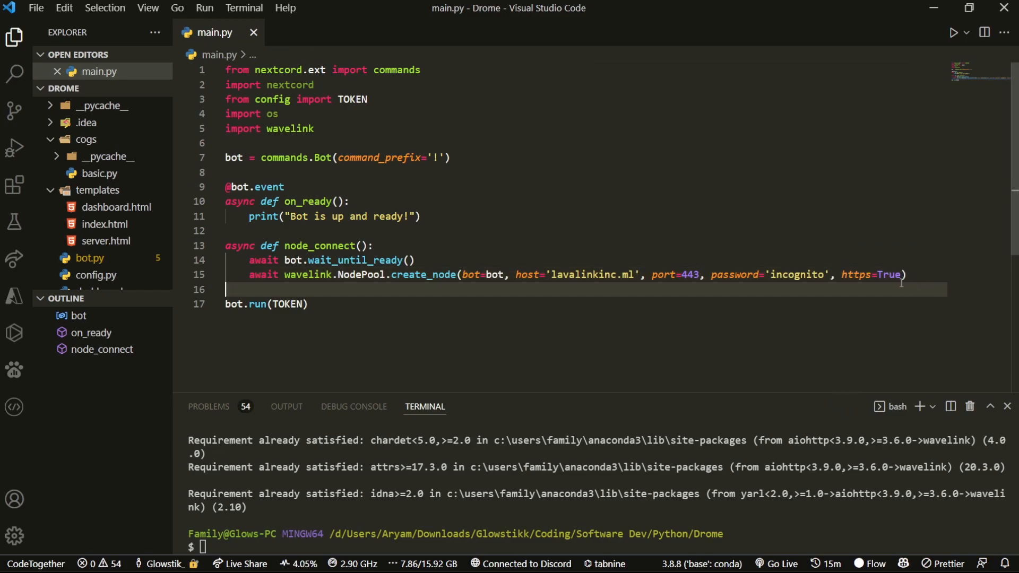
key("Enter")
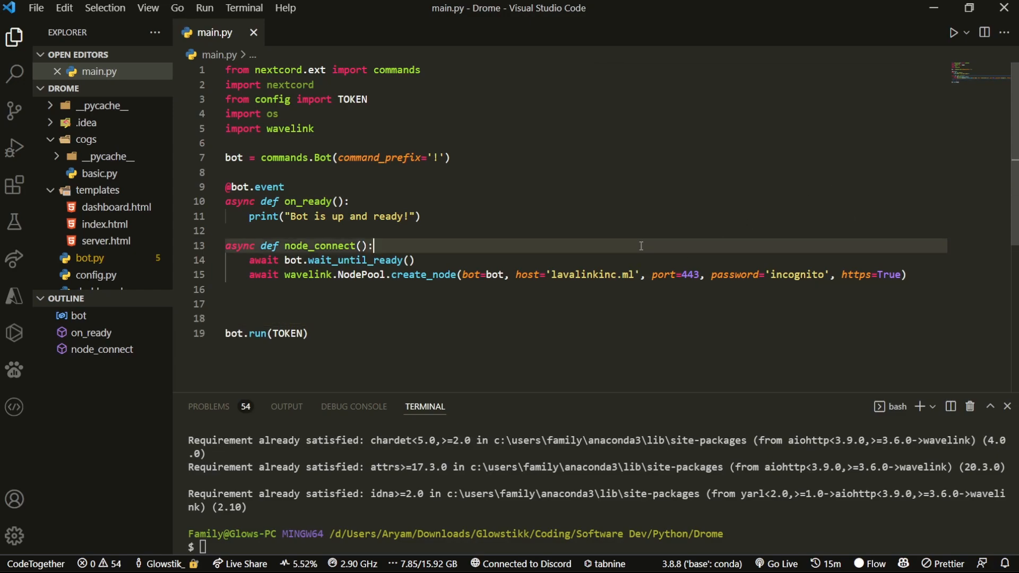
Call bot.loop.create_task(node_connect()) inside on_ready
type("await node_connect()")
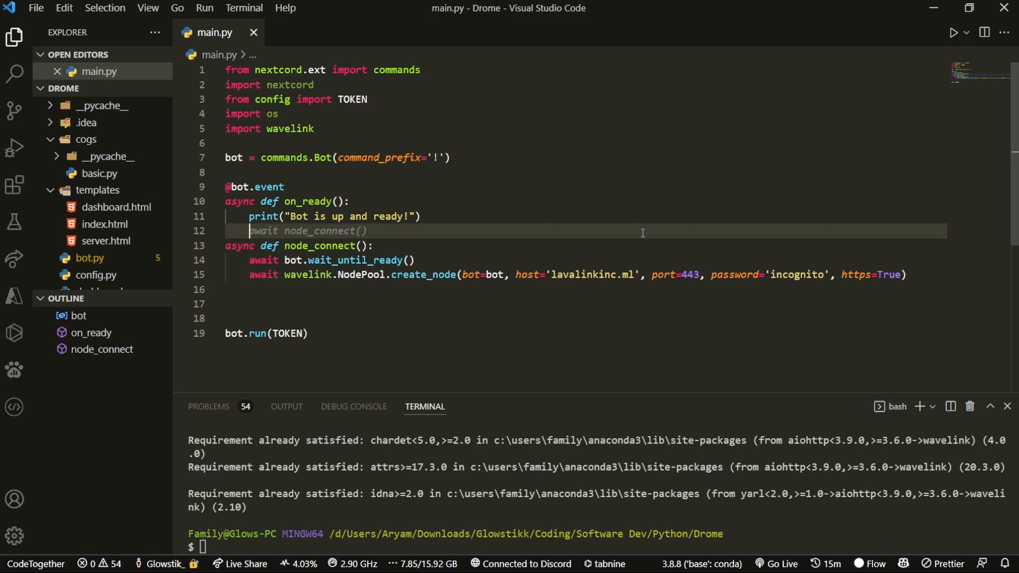
type("bot.loop")
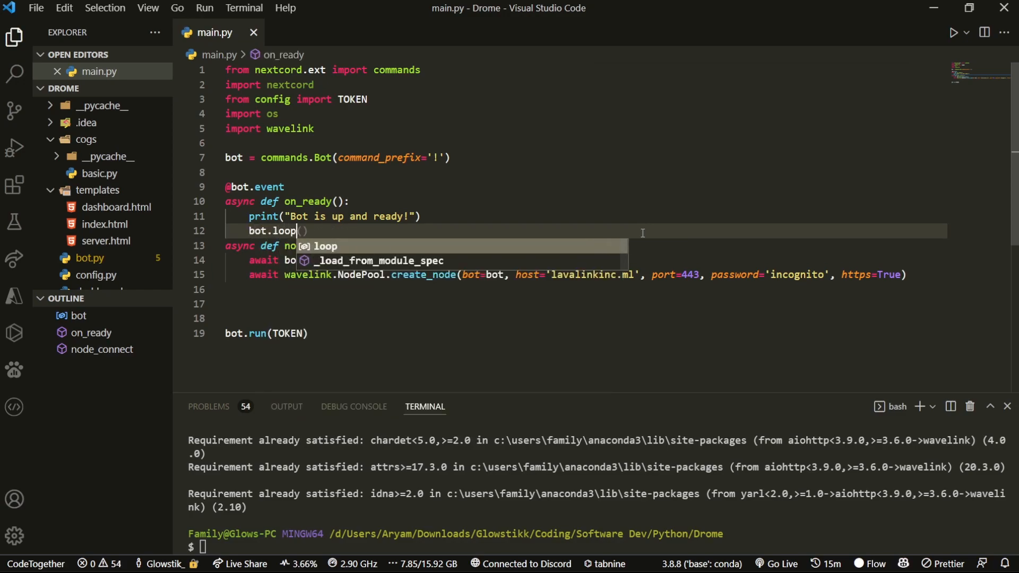
type(".create_task(node_connect(")
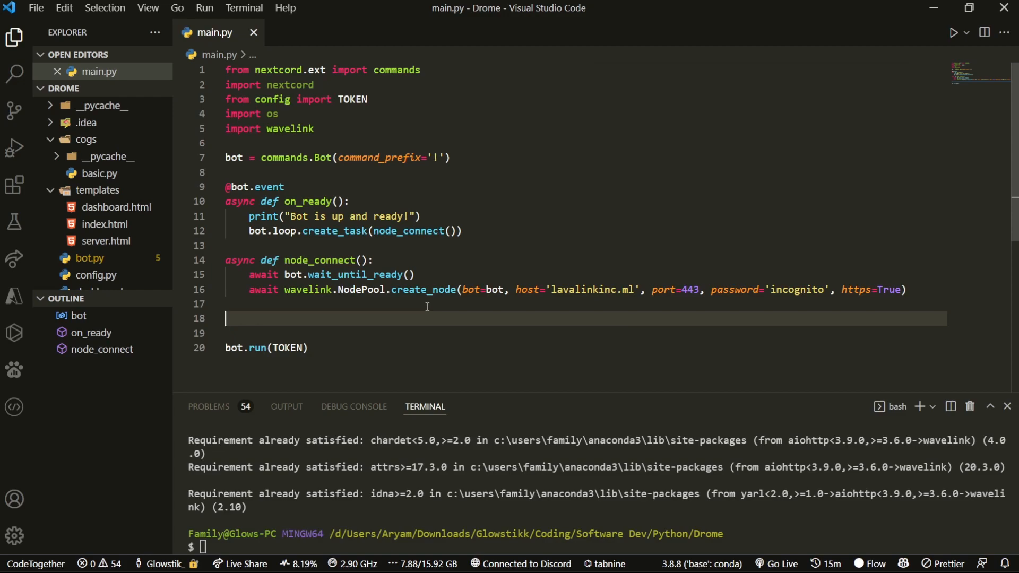
type("@bot")
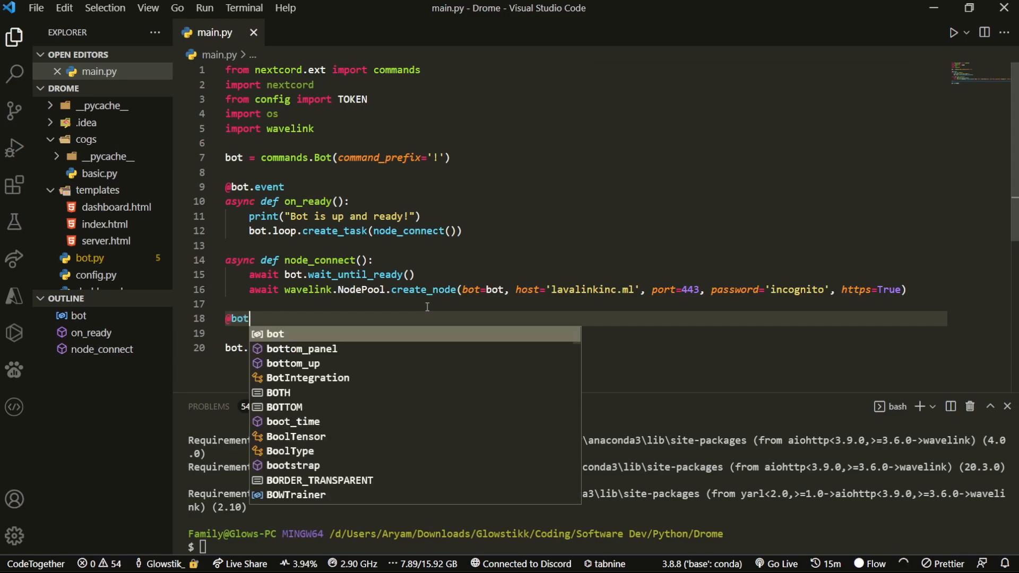
type(".event")
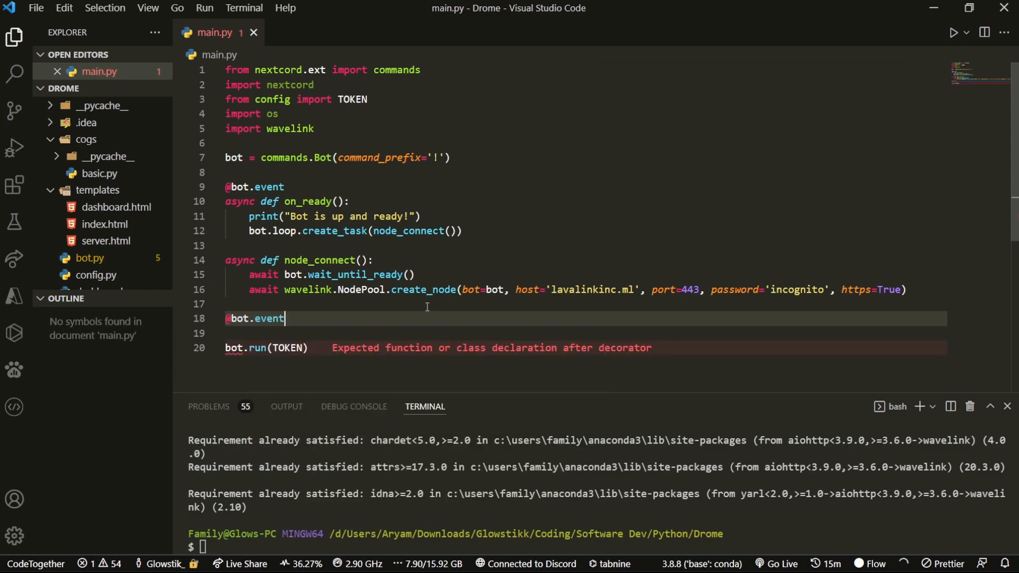
type("async def on_wavelink_node_re():")
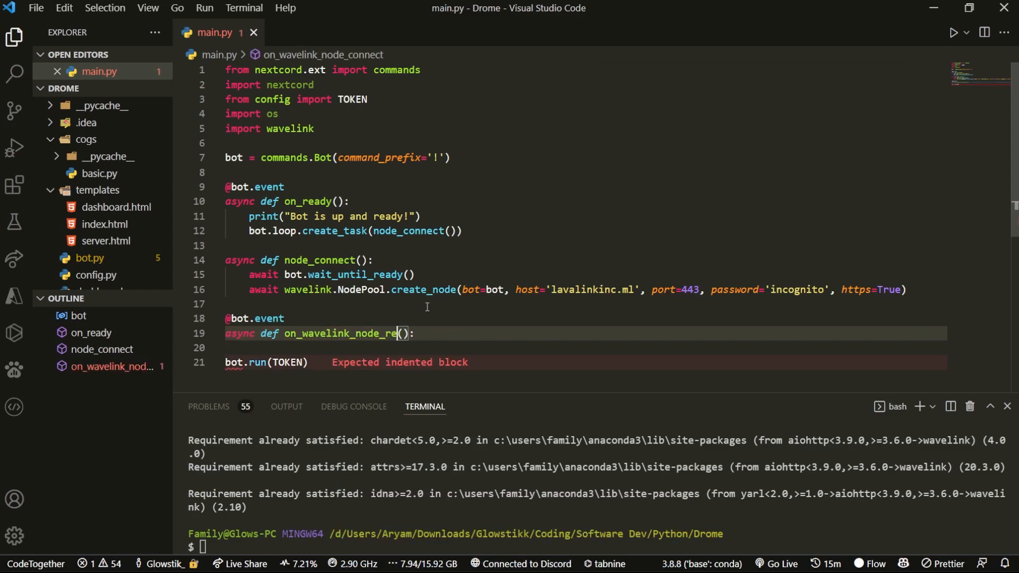
type("ady")
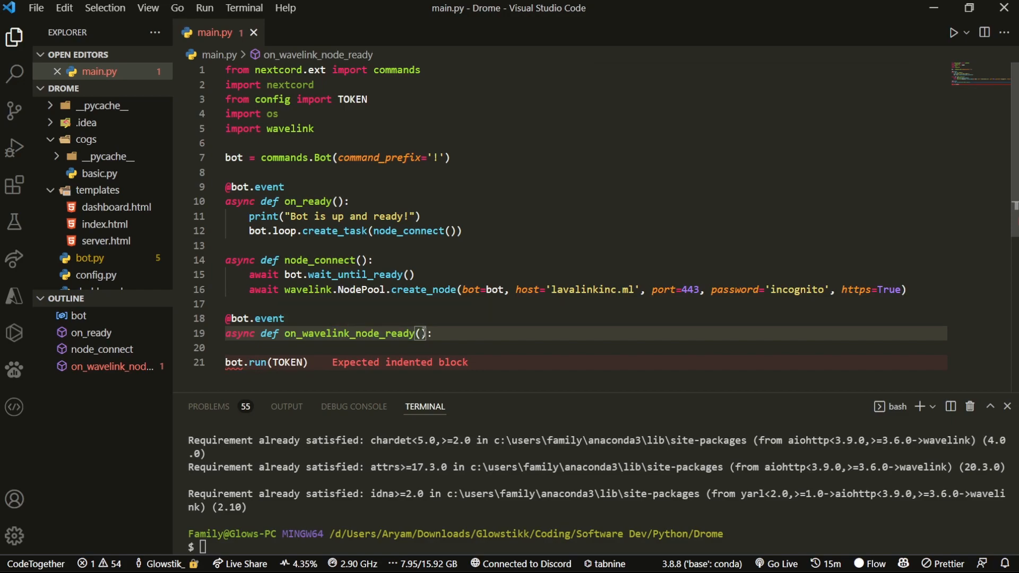
type("node: wavelink.Node")
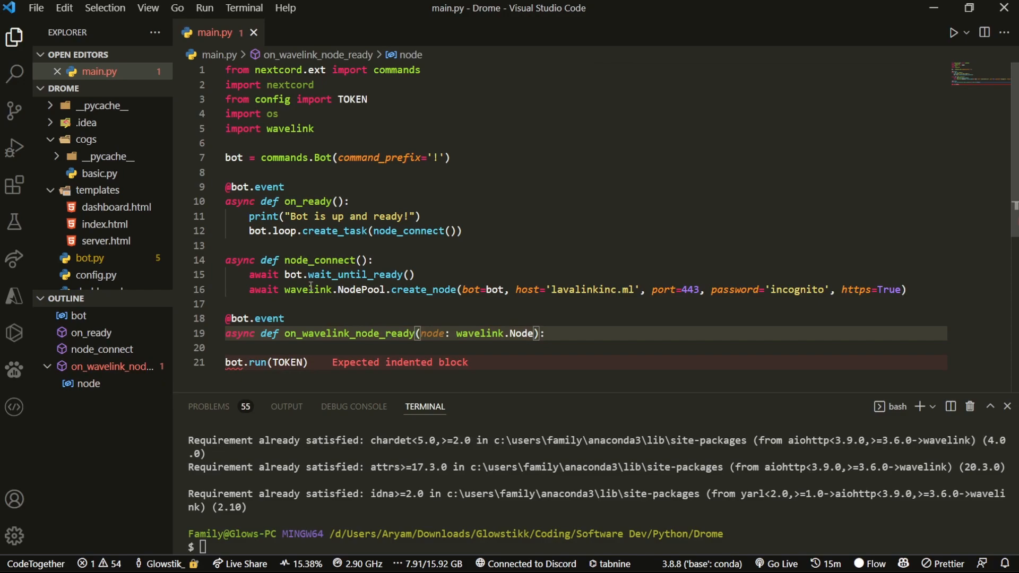
type("print(\"Waiting for")
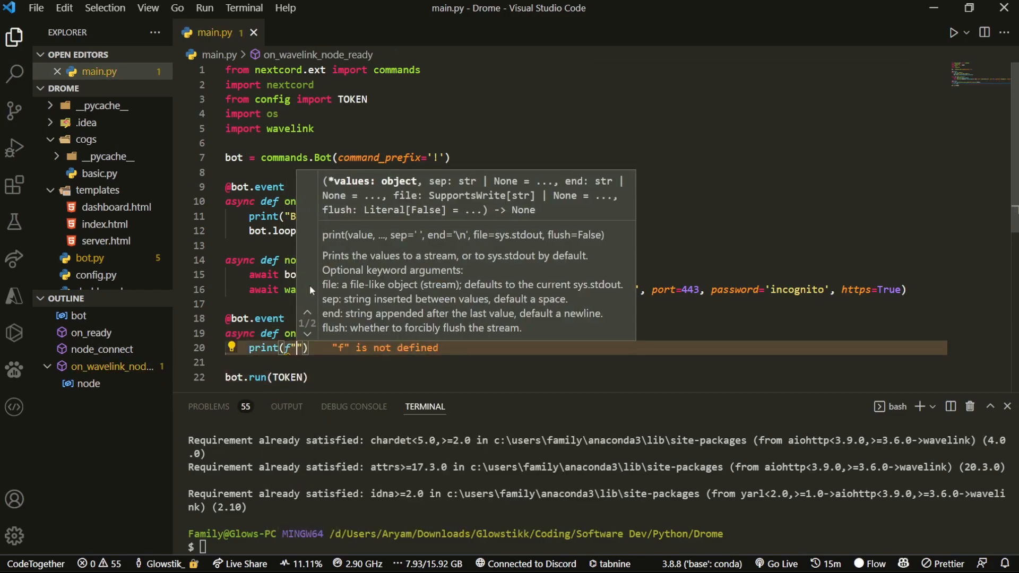
type("Node {node.id} is ready!")
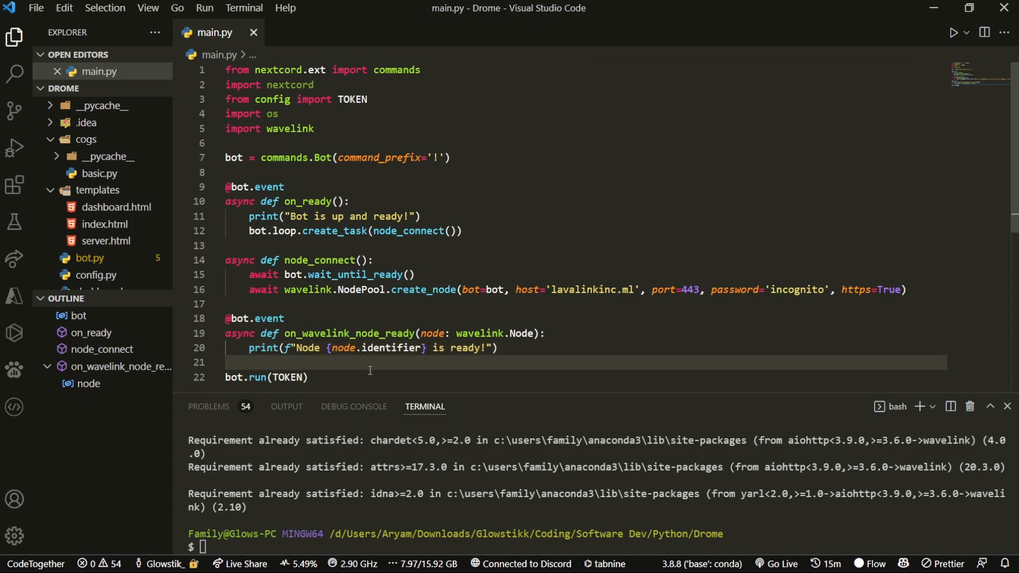
left_click(356, 274)
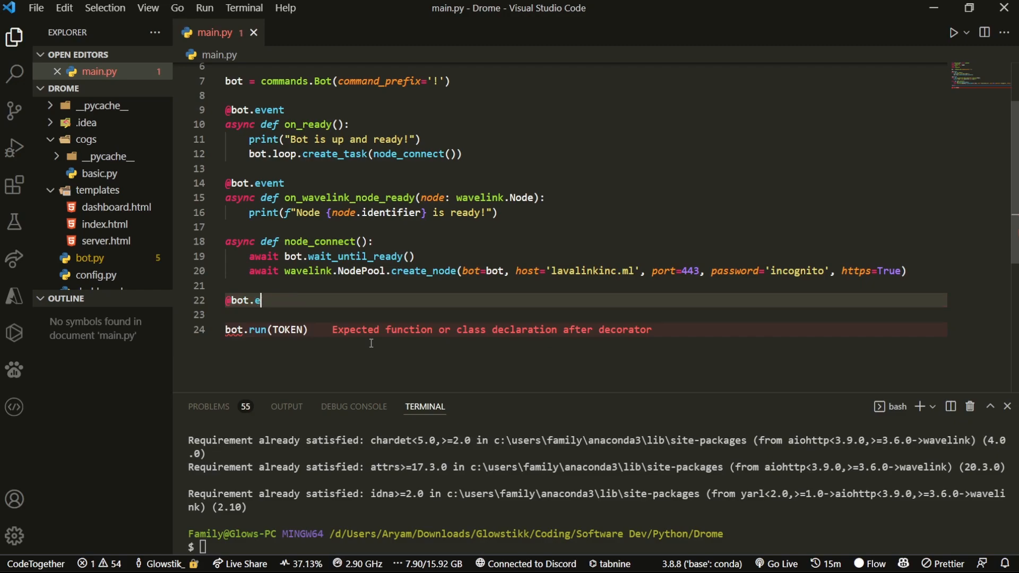
type("ommand()")
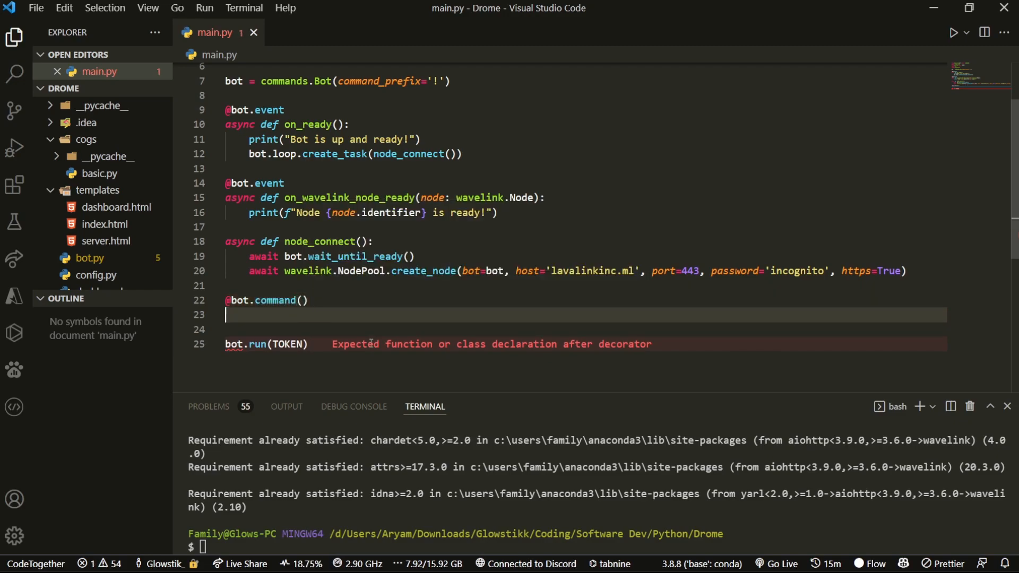
type("async de")
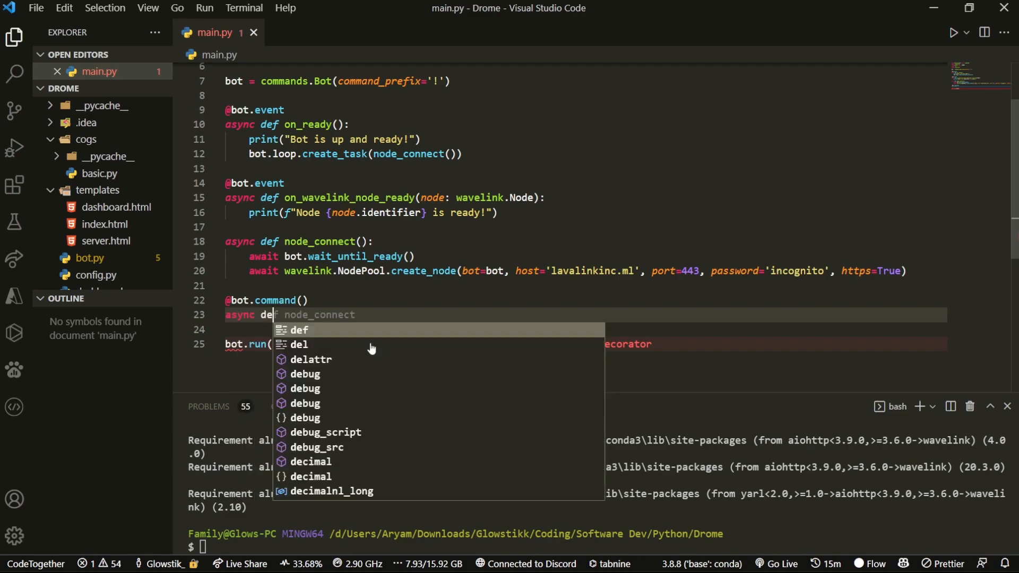
type("lpat")
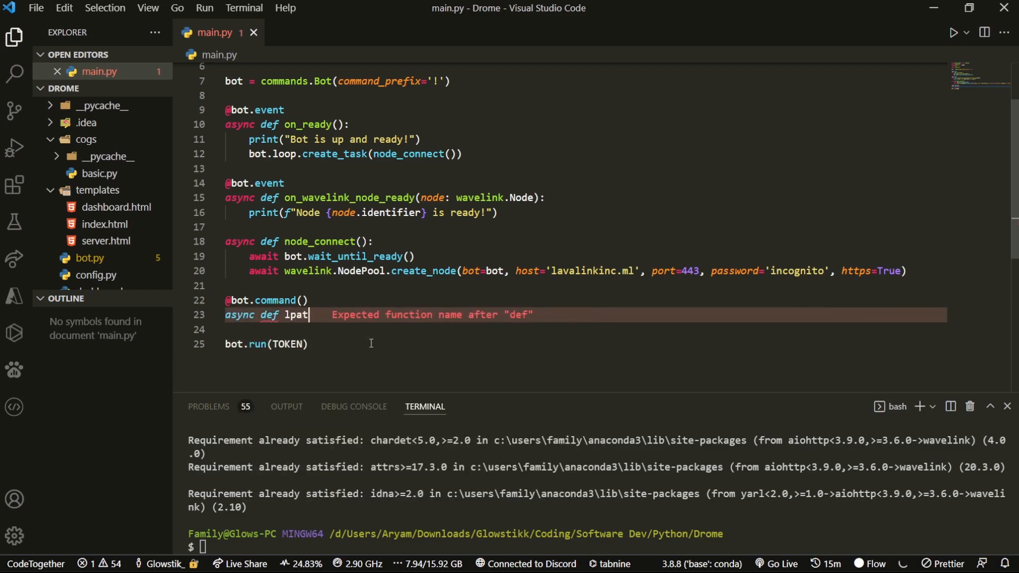
type("play(ctx, *, query):")
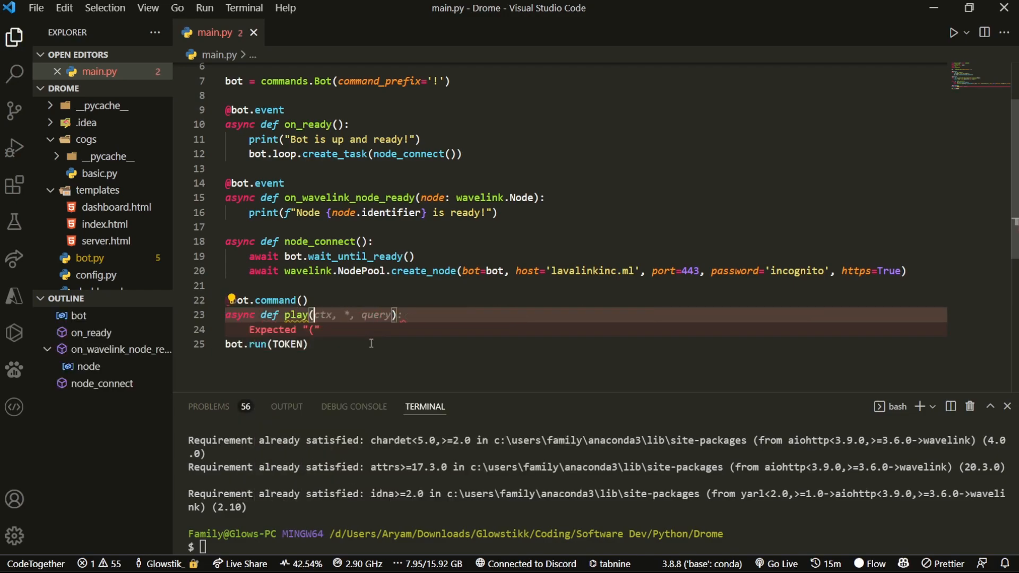
type(":")
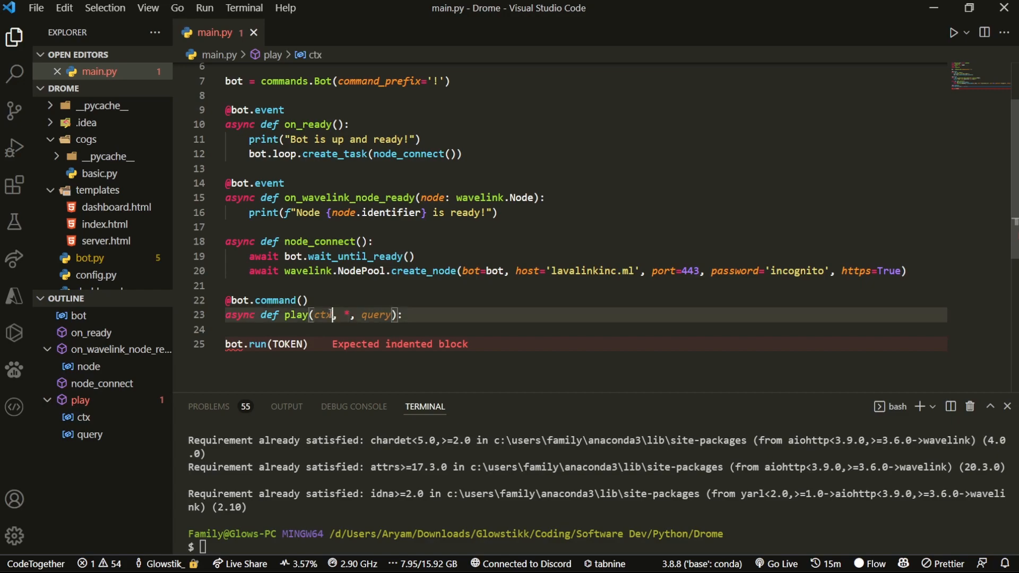
type(": commands.")
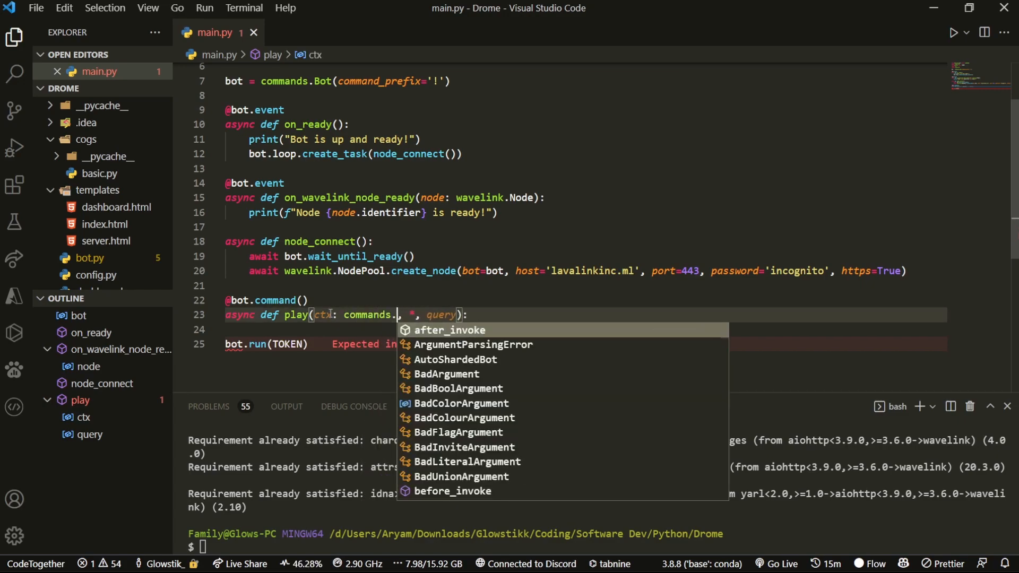
type("Context")
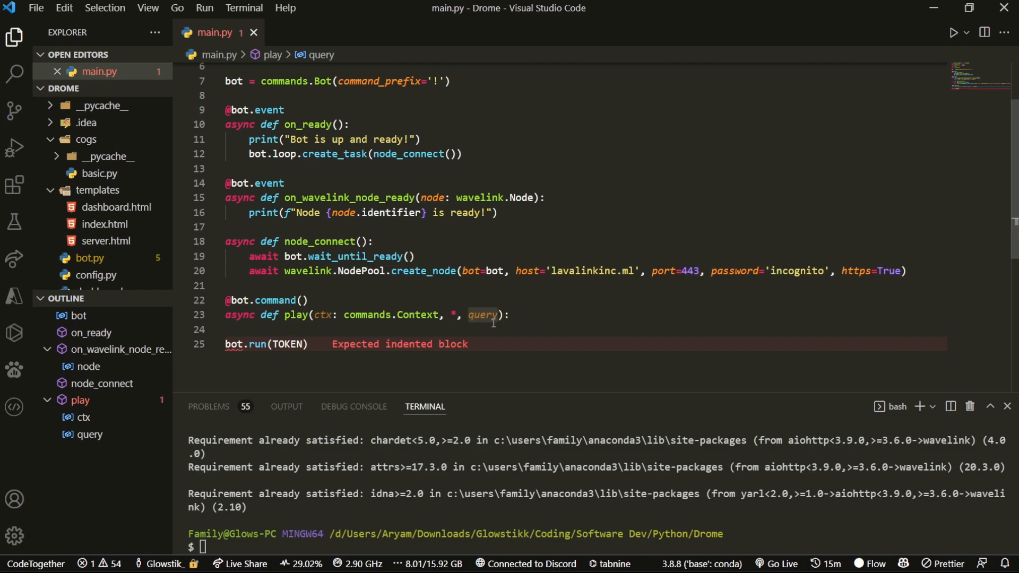
type("search: commands.Search")
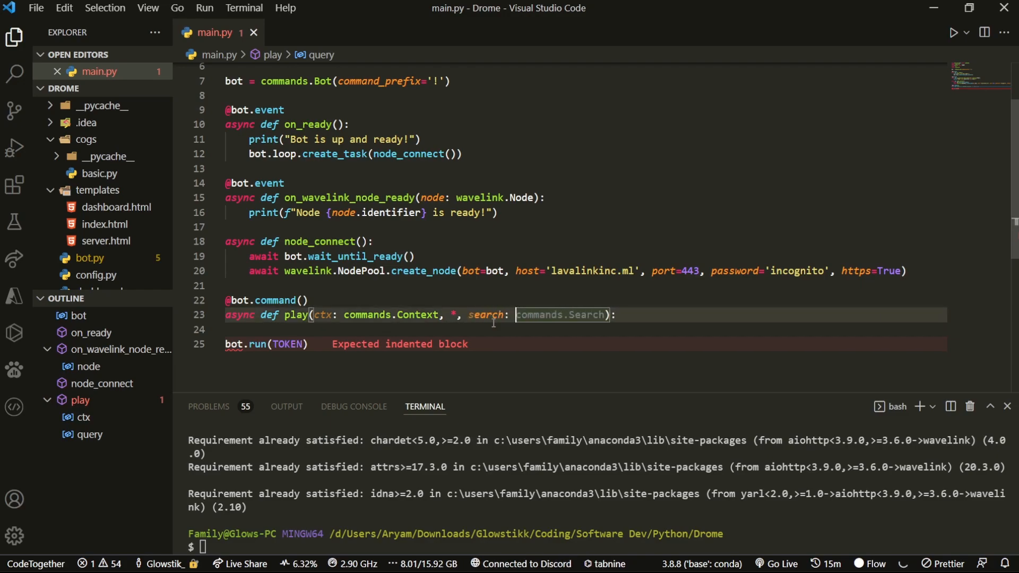
type("str")
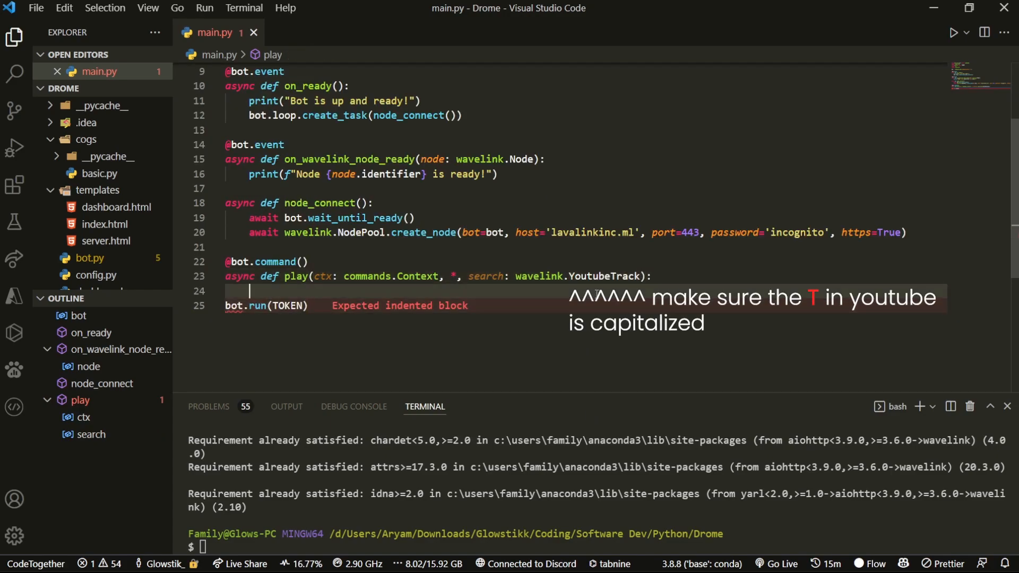
type("node = bot.wavelink.get_node(ctx.guild.id)")
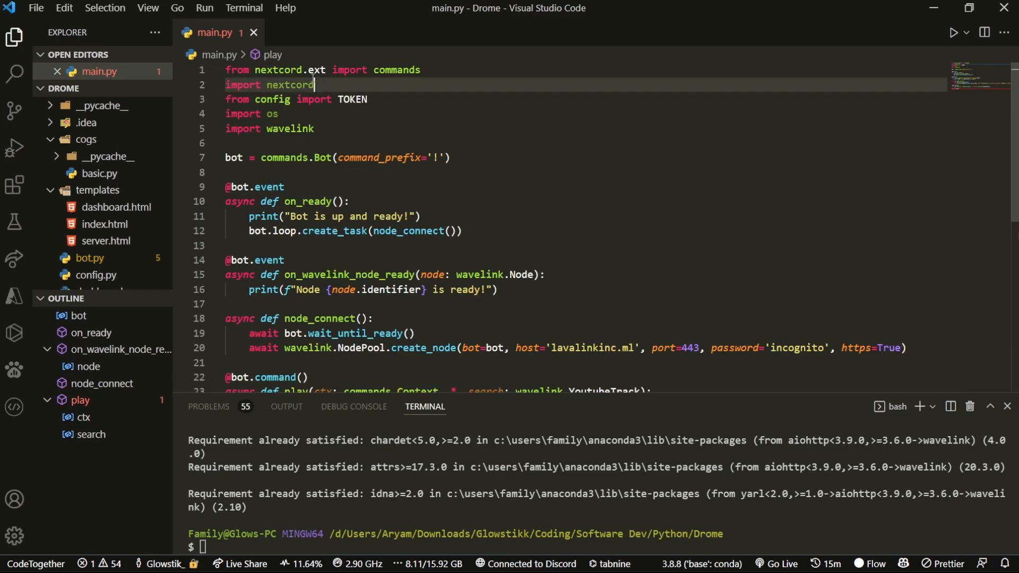
Upgrade aiohttp to 3.8.1 with pip in the terminal
left_click(301, 128)
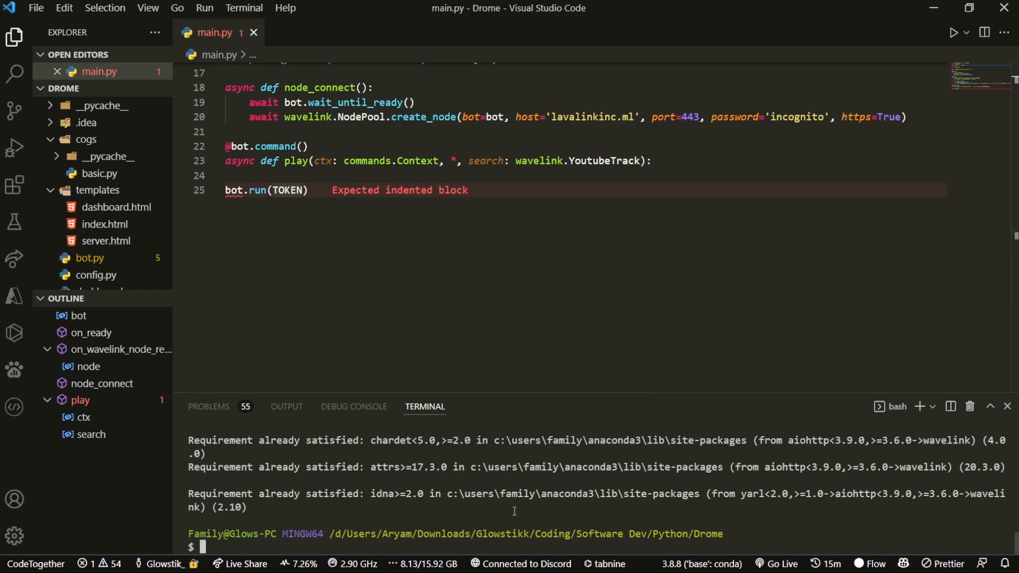
type("pip install -")
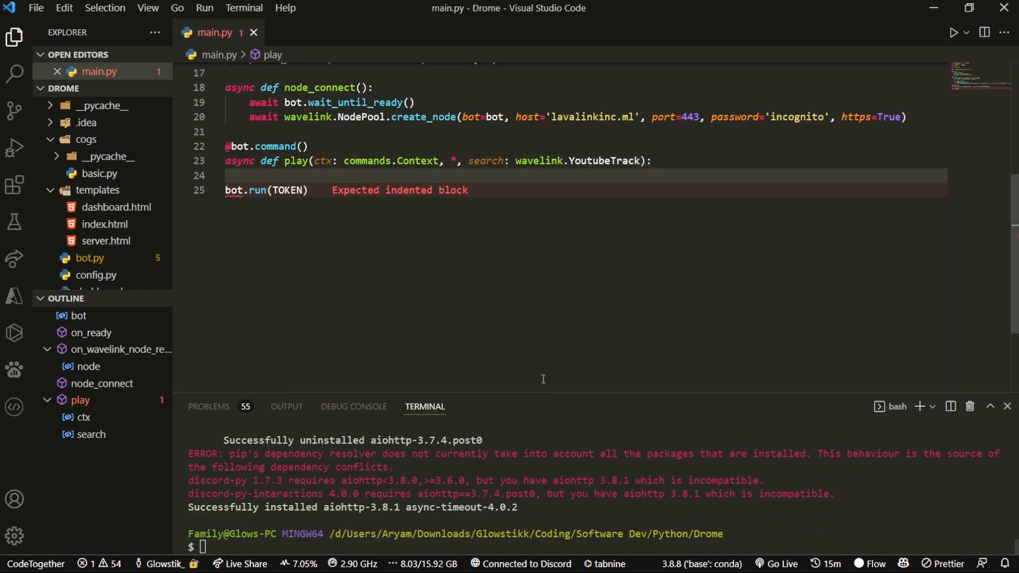
Without a voice client, connect to the author's channel as wavelink.Player; otherwise reply 'first join a vc smh'
type("if not search")
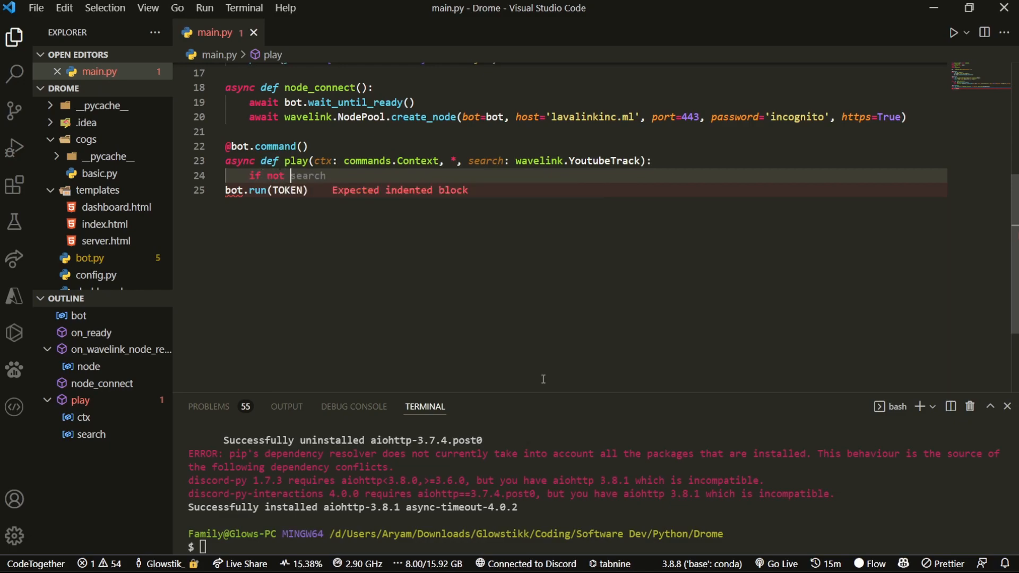
type("ctx,.")
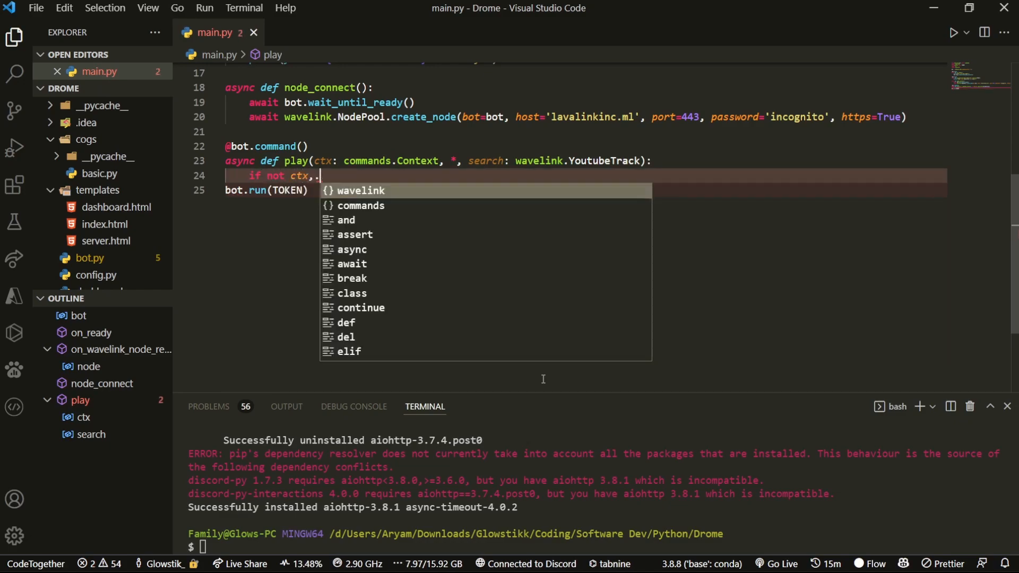
type("voice_client:")
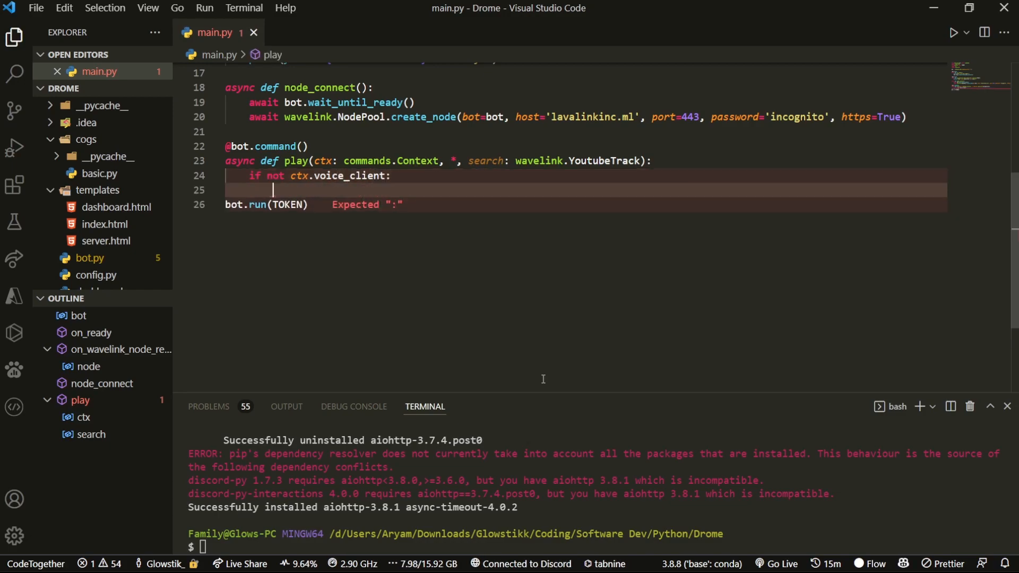
type("vc")
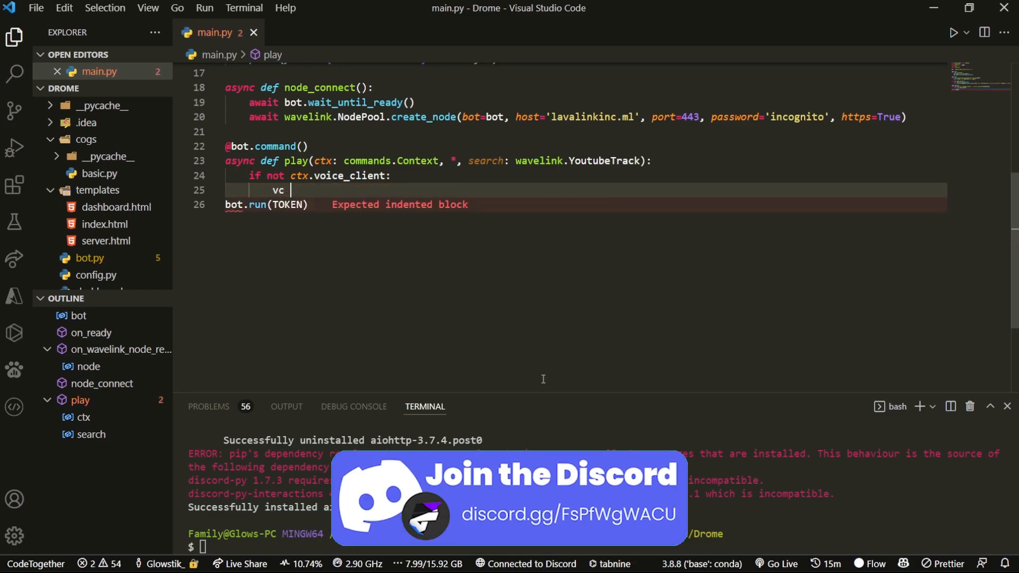
type("wavelink.VoiceClient = await bot.join_voice_channel(ctx.author.voice_channel)")
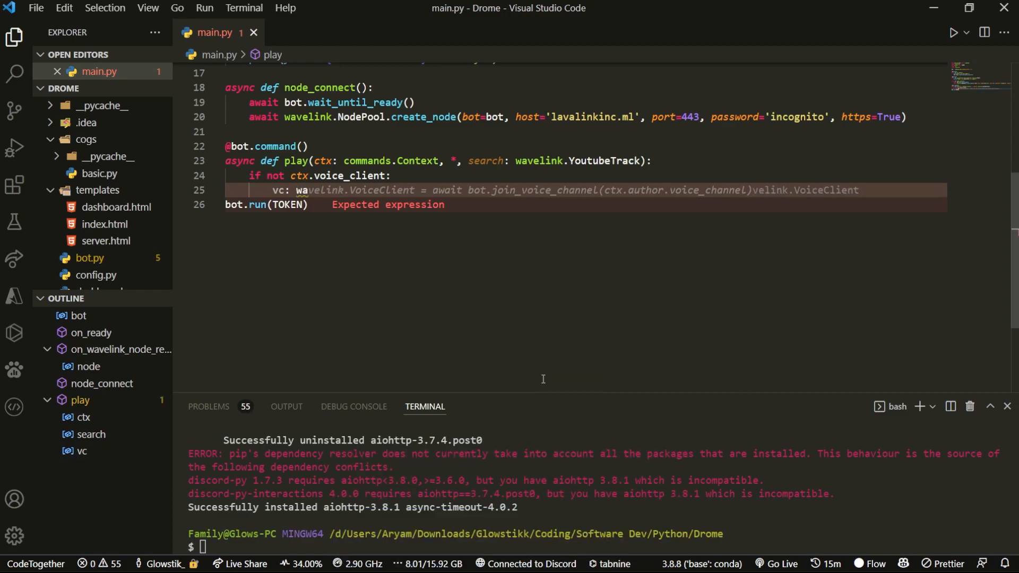
type("Player = awa")
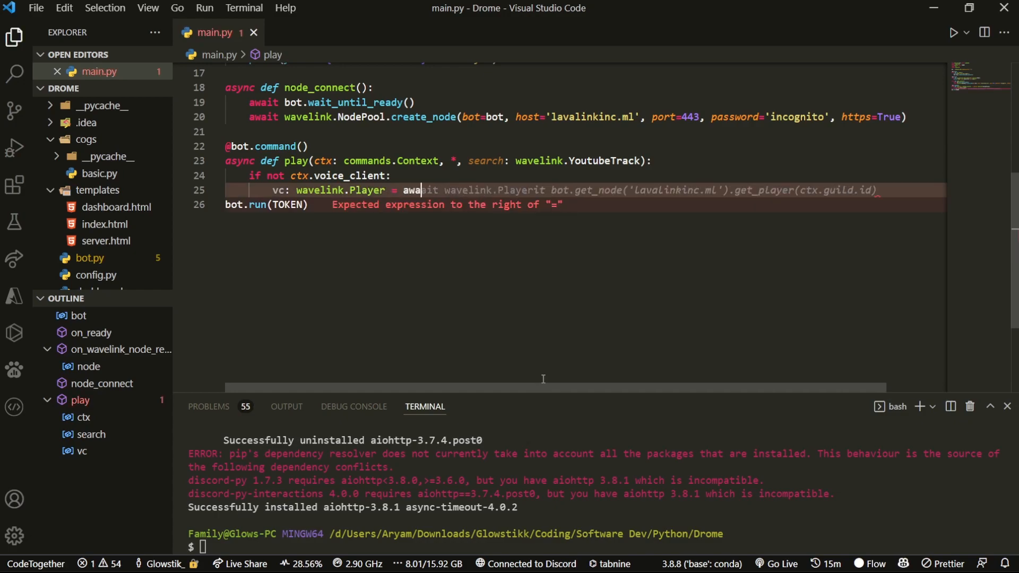
type("ctx")
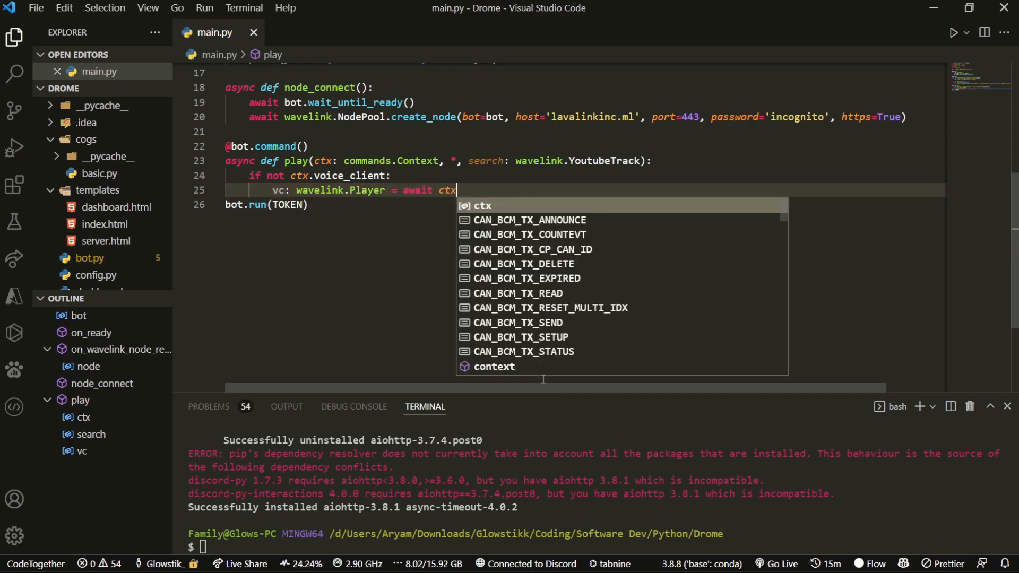
type(".author.vboui")
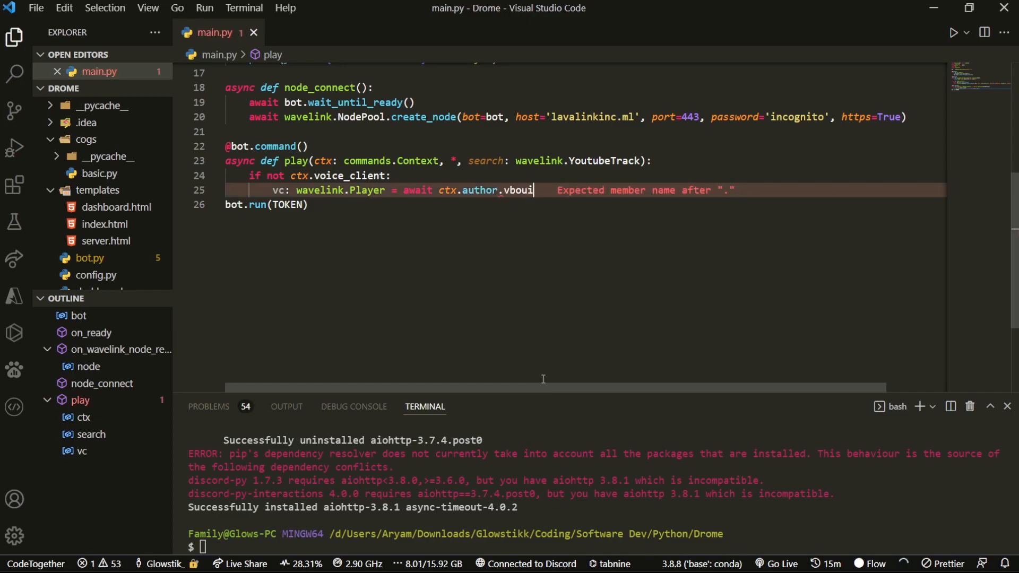
type(".voice.channel.connect(cls=ctx")
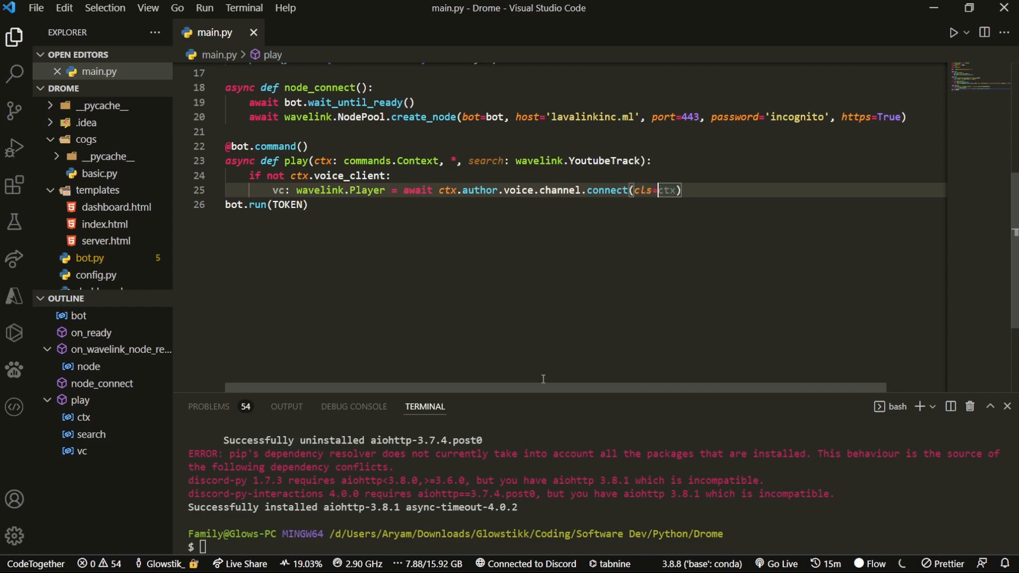
type("ctx.bot.wavelink.Player")
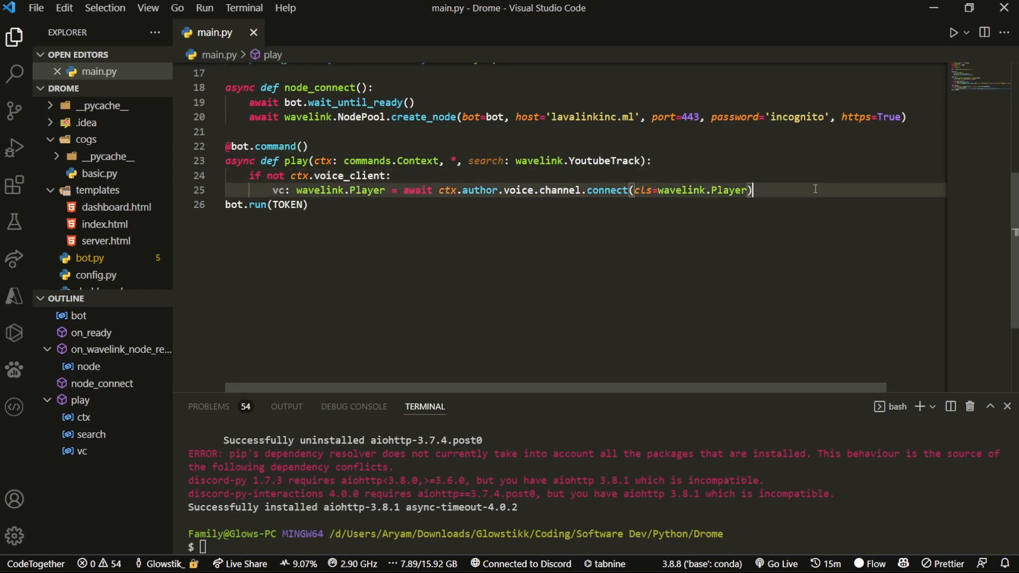
mouse_move(296, 226)
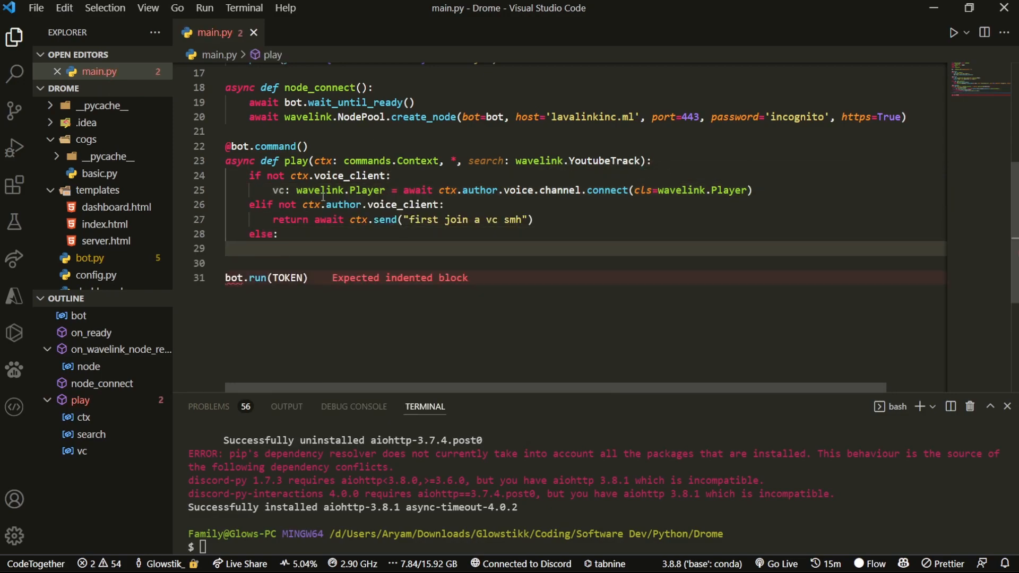
Under else, set vc: wavelink.Player = ctx.voice_client, then call vc.play(search)
type("vc : wavelink")
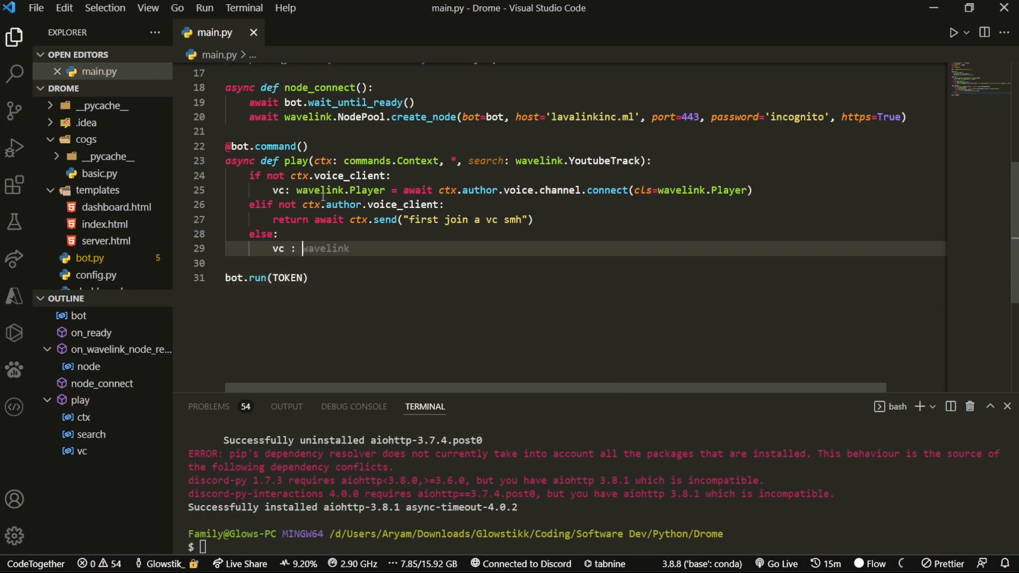
type("va")
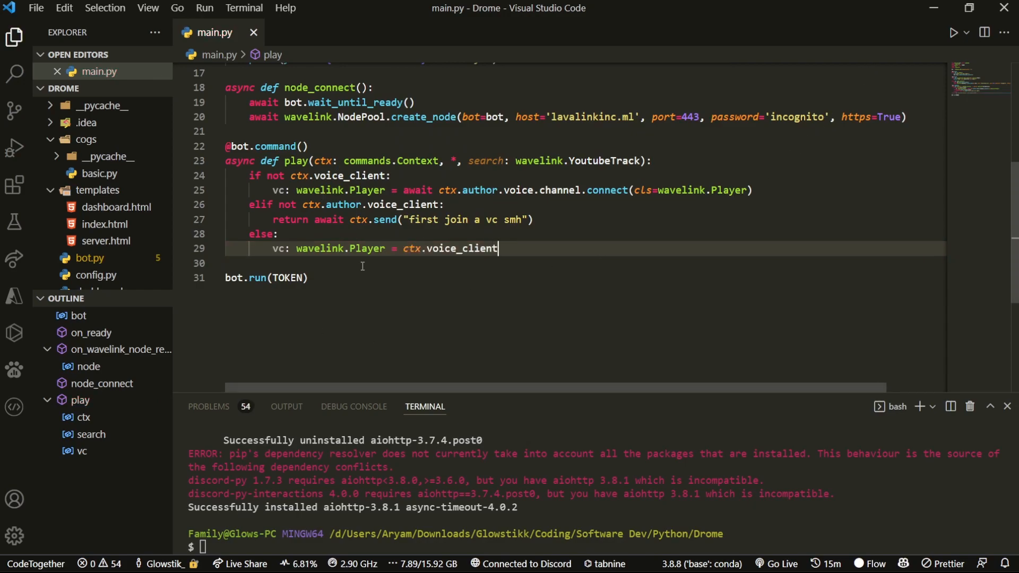
key("enter")
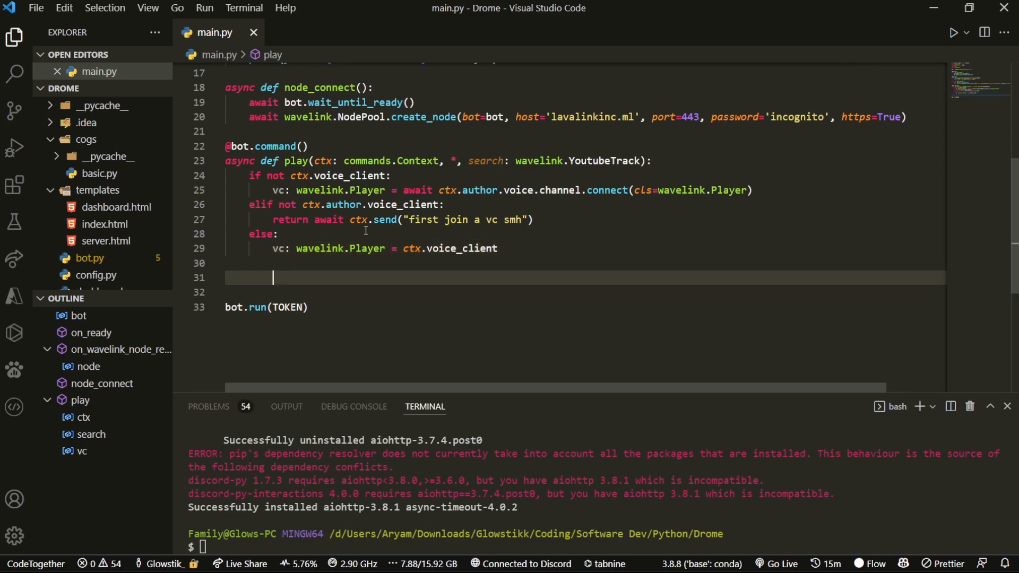
type("vc.play(search)")
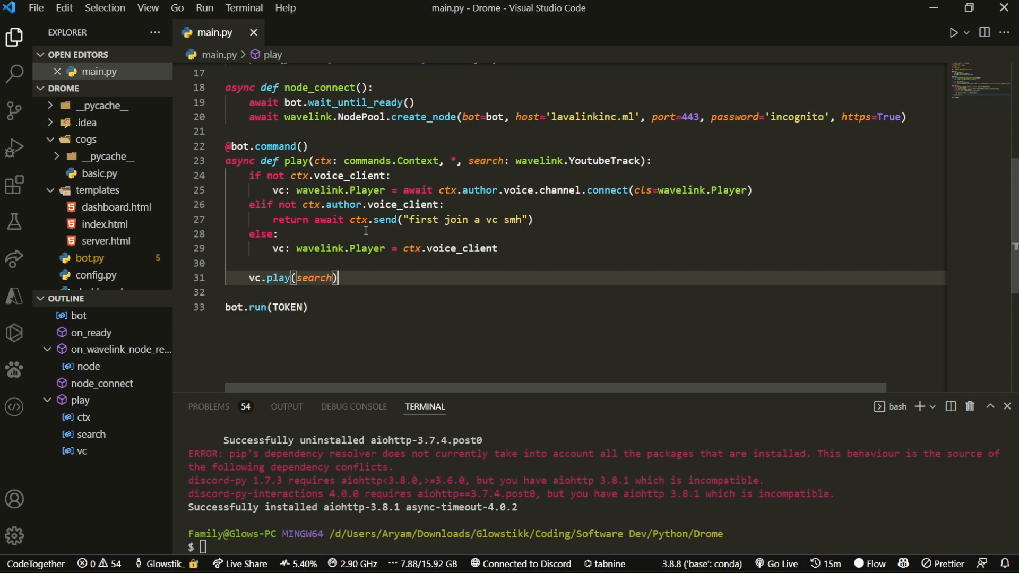
mouse_move(385, 219)
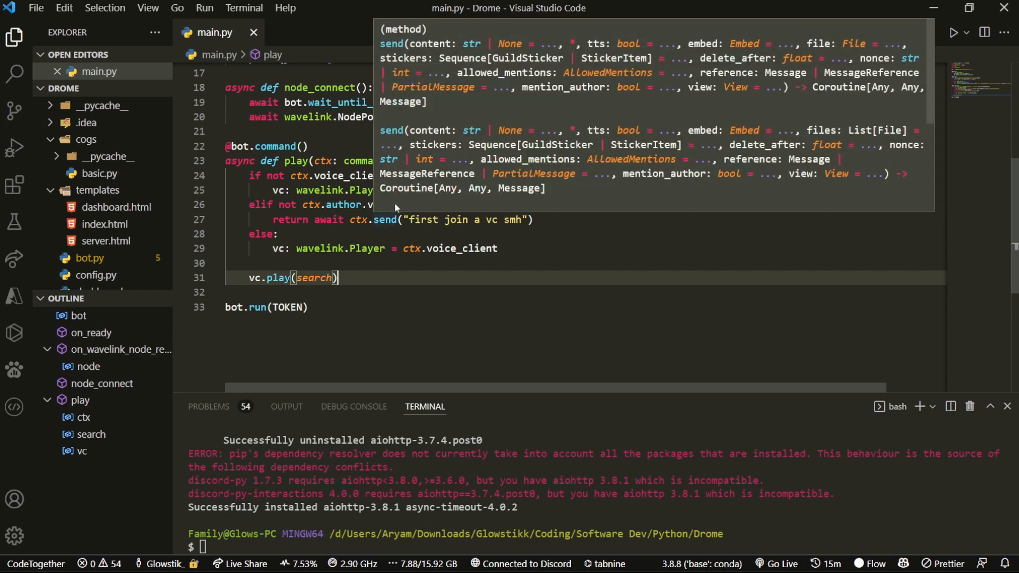
mouse_move(402, 275)
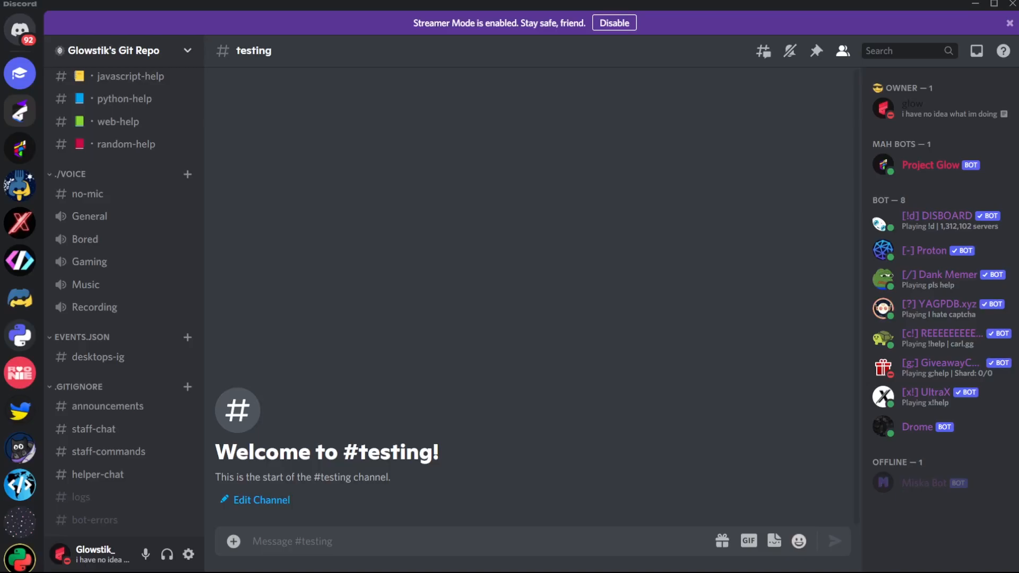
mouse_move(342, 388)
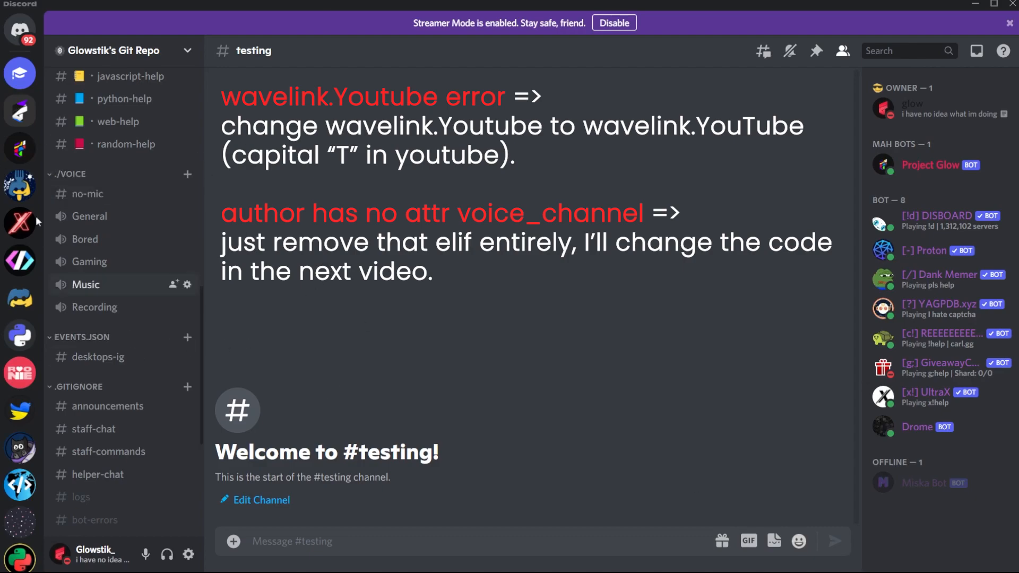
Join the Music voice channel and send '!play lofi' in #testing
left_click(85, 284)
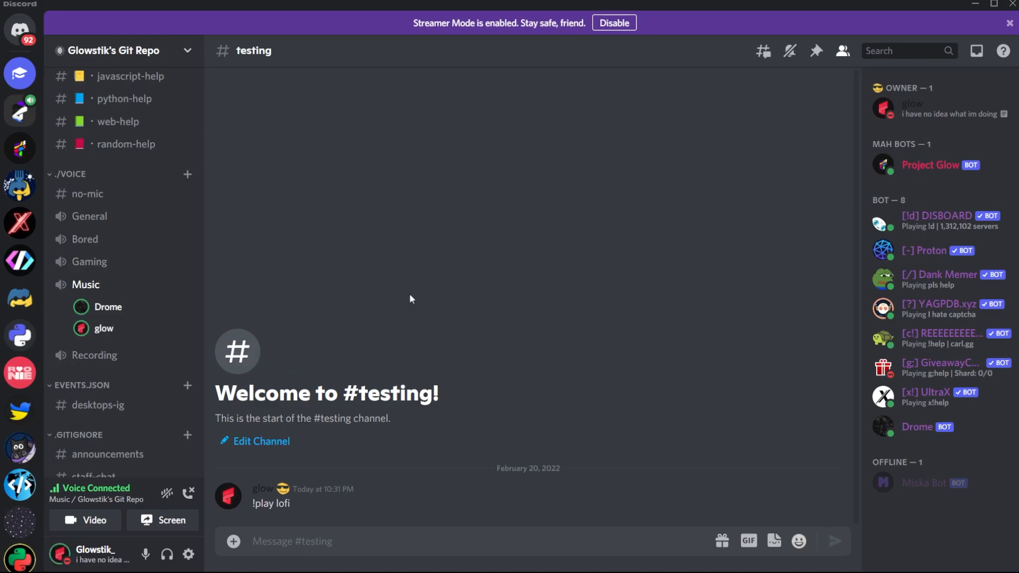
mouse_move(351, 264)
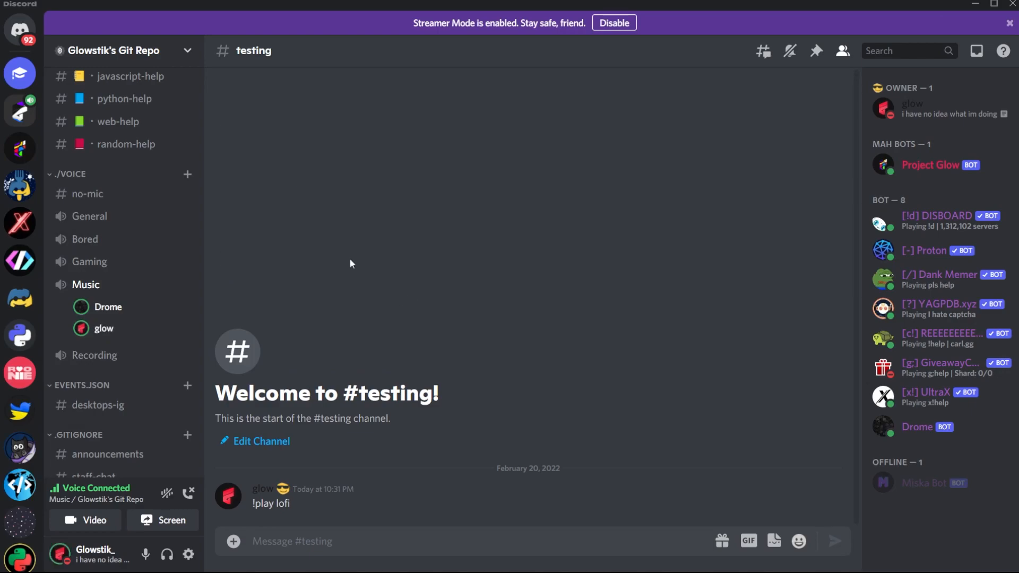
mouse_move(246, 296)
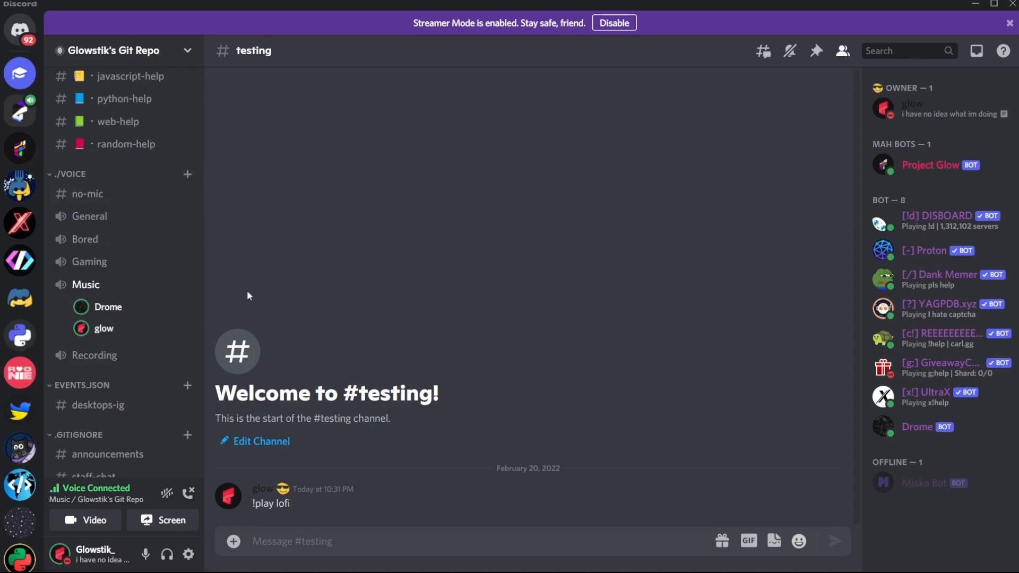
left_click(292, 541)
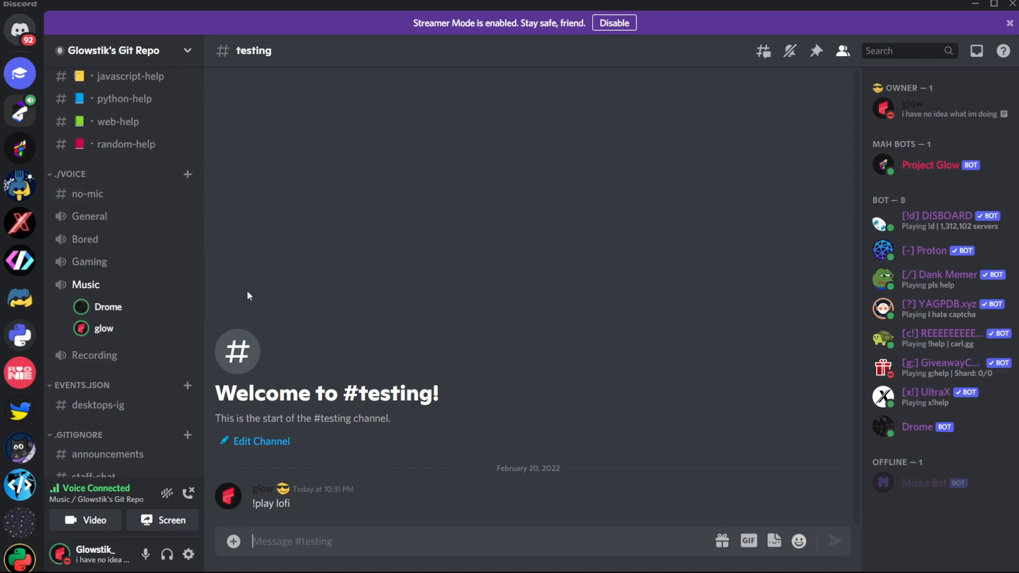